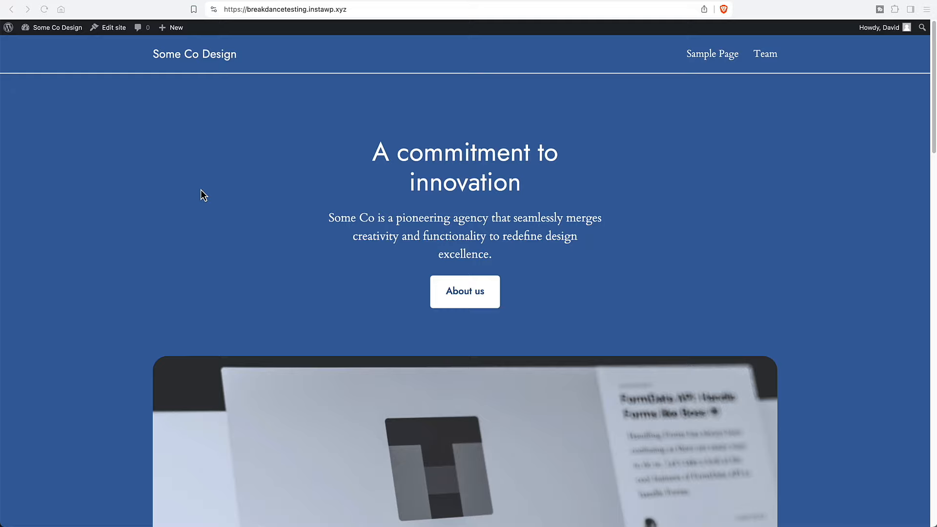
{"action": "mouse_move", "coordinate": [776, 169]}
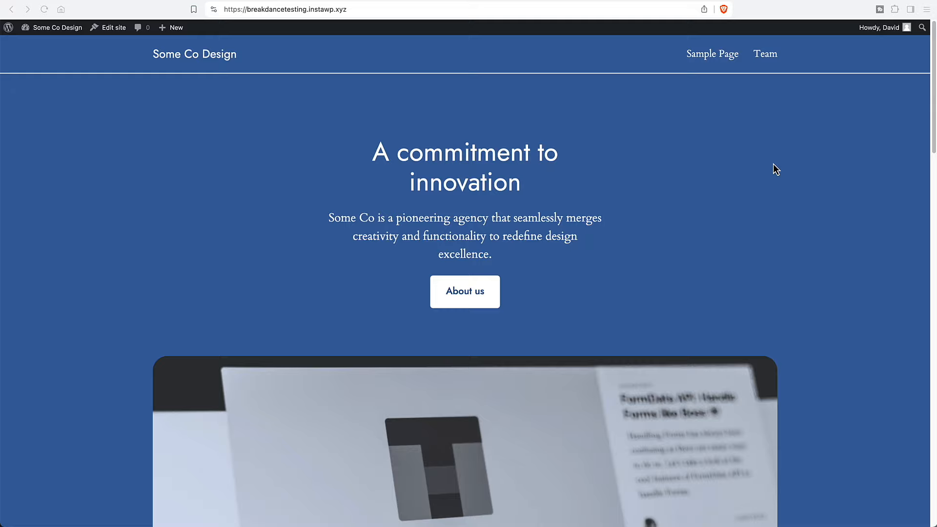
{"action": "mouse_move", "coordinate": [778, 34]}
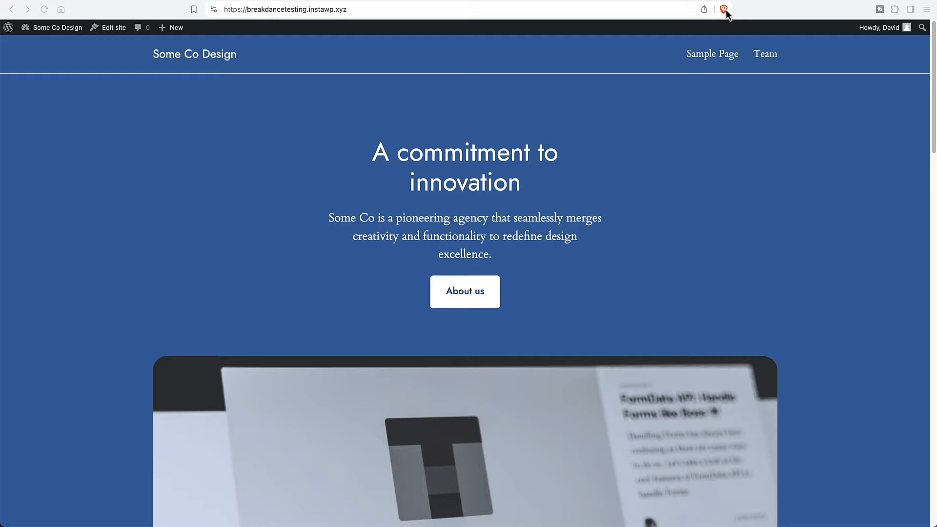
{"action": "mouse_move", "coordinate": [65, 37]}
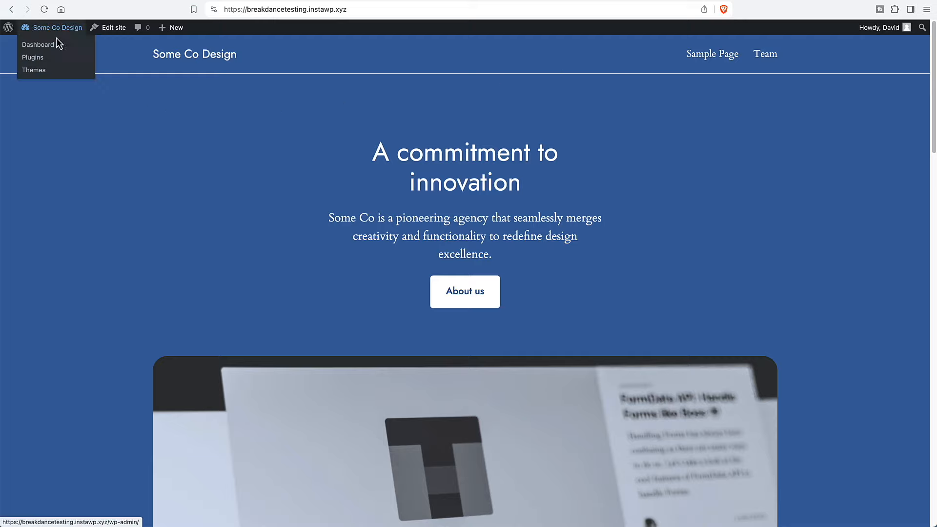
Go from the Themes page to Plugins, showing Breakdance and Migration Mode inactive.
{"action": "left_click", "coordinate": [34, 70]}
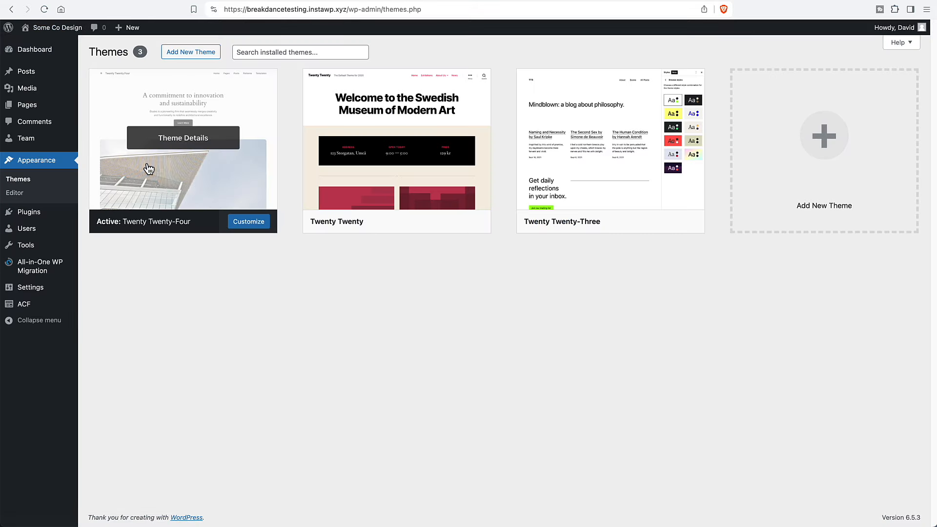
{"action": "mouse_move", "coordinate": [190, 166]}
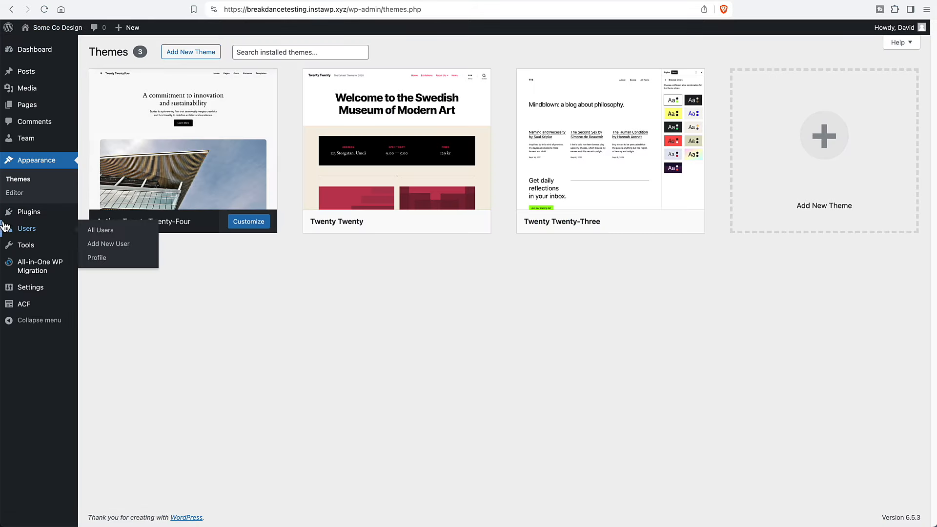
{"action": "left_click", "coordinate": [28, 211]}
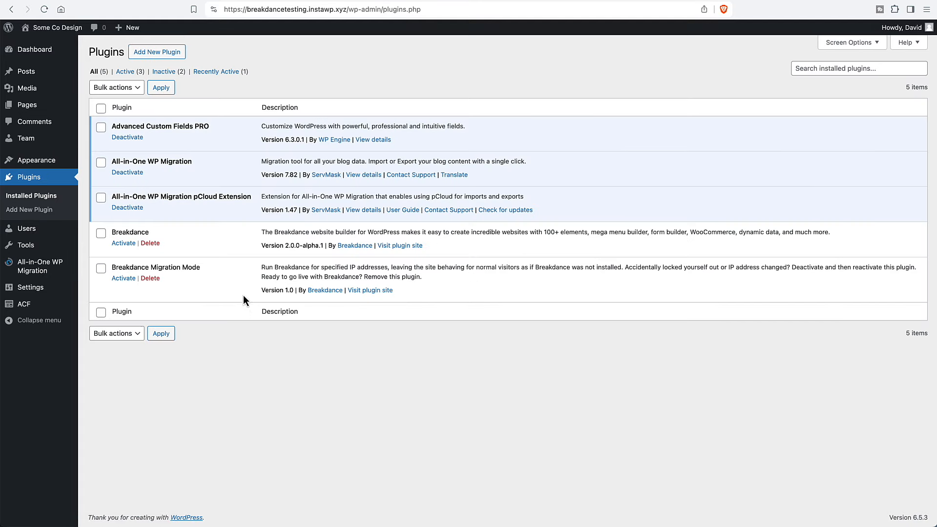
{"action": "mouse_move", "coordinate": [184, 235]}
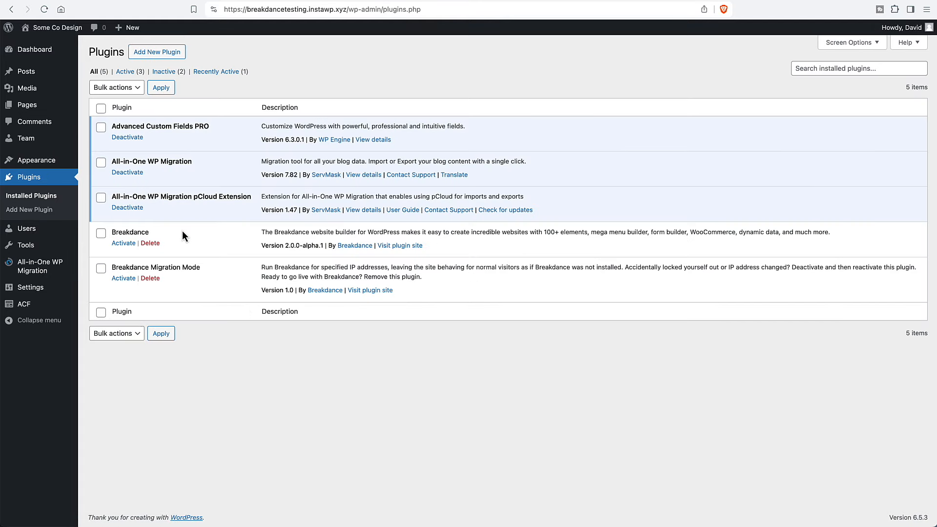
{"action": "mouse_move", "coordinate": [301, 244]}
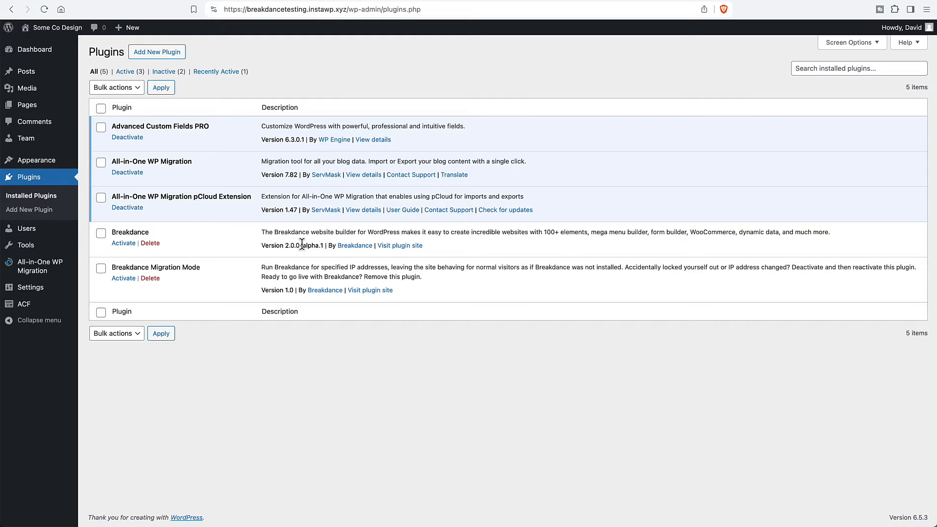
{"action": "mouse_move", "coordinate": [193, 267]}
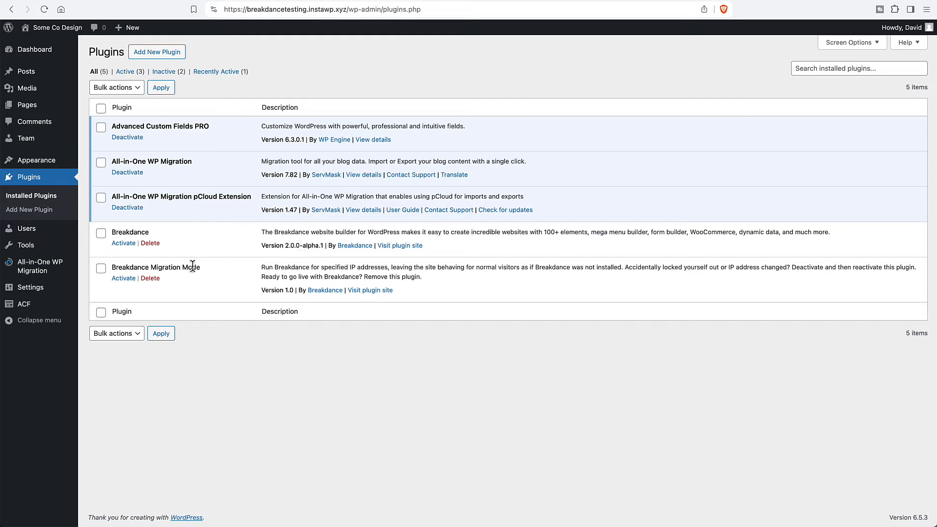
{"action": "mouse_move", "coordinate": [509, 70]}
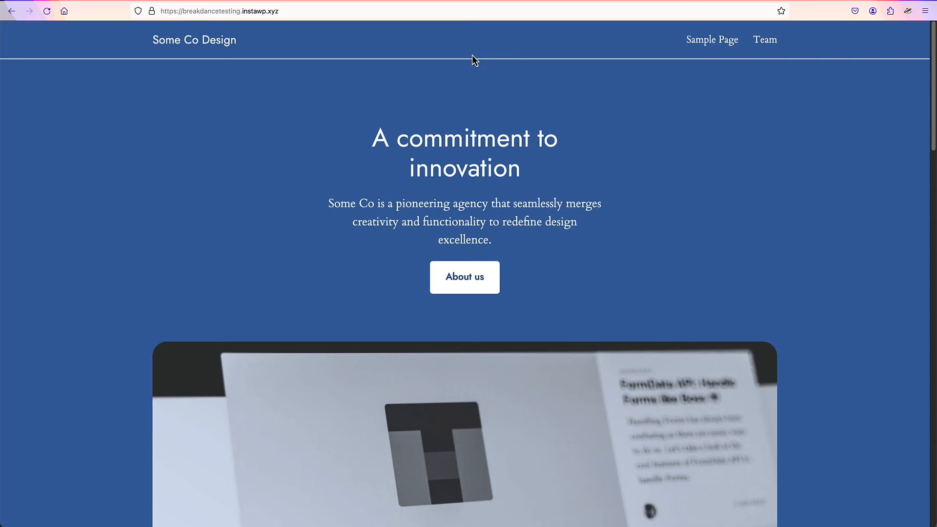
{"action": "mouse_move", "coordinate": [377, 6]}
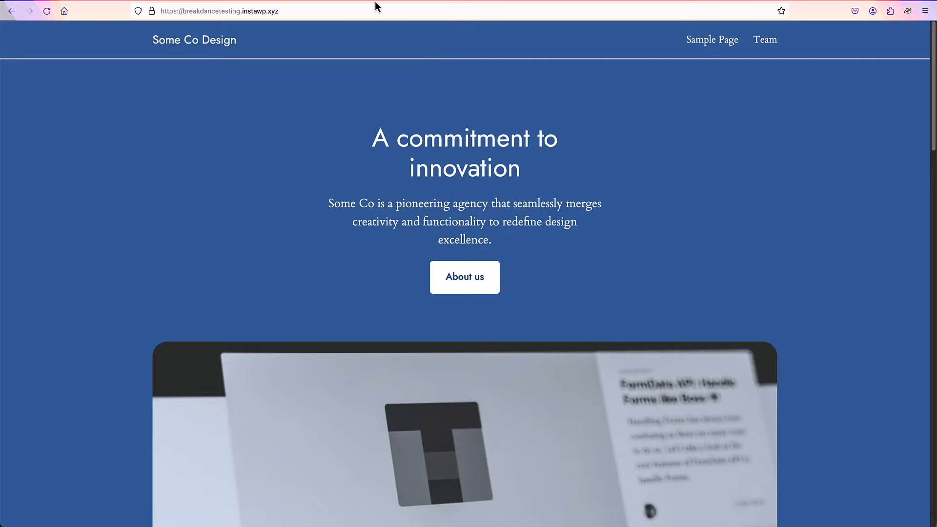
Check Firefox's Help menu, then show the Windscribe VPN panel connected via Vancouver.
{"action": "left_click", "coordinate": [927, 11]}
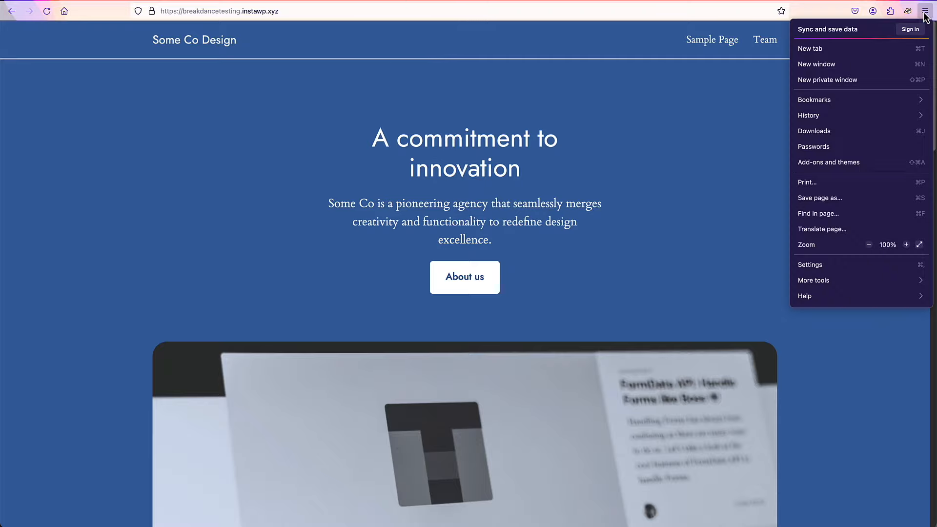
{"action": "left_click", "coordinate": [805, 296]}
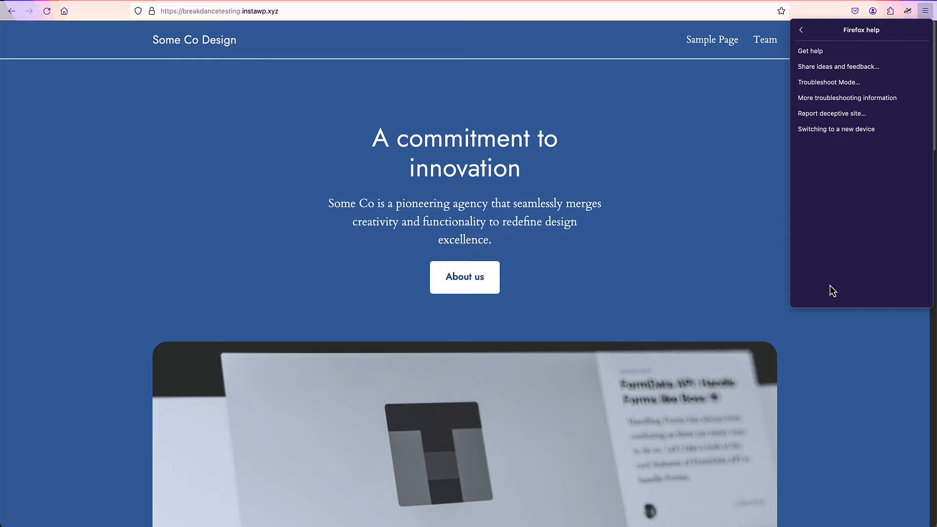
{"action": "mouse_move", "coordinate": [859, 36]}
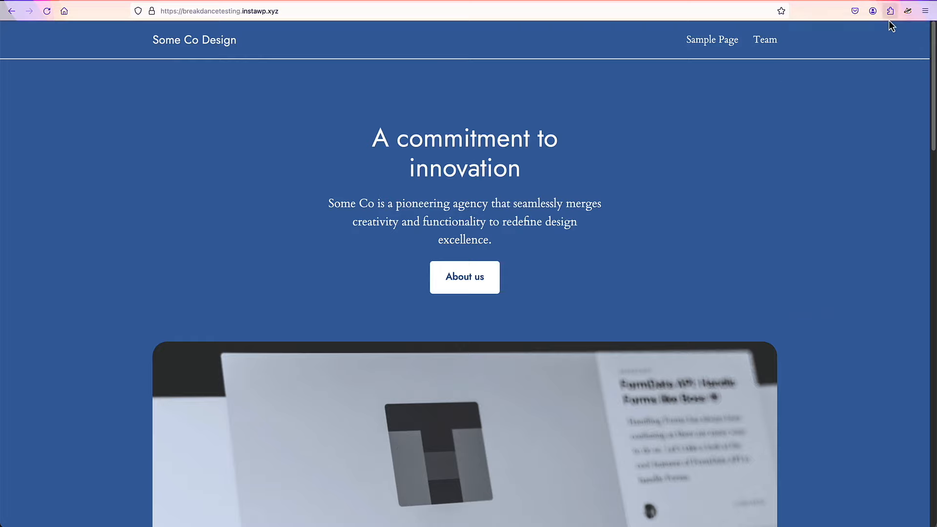
{"action": "left_click", "coordinate": [890, 11]}
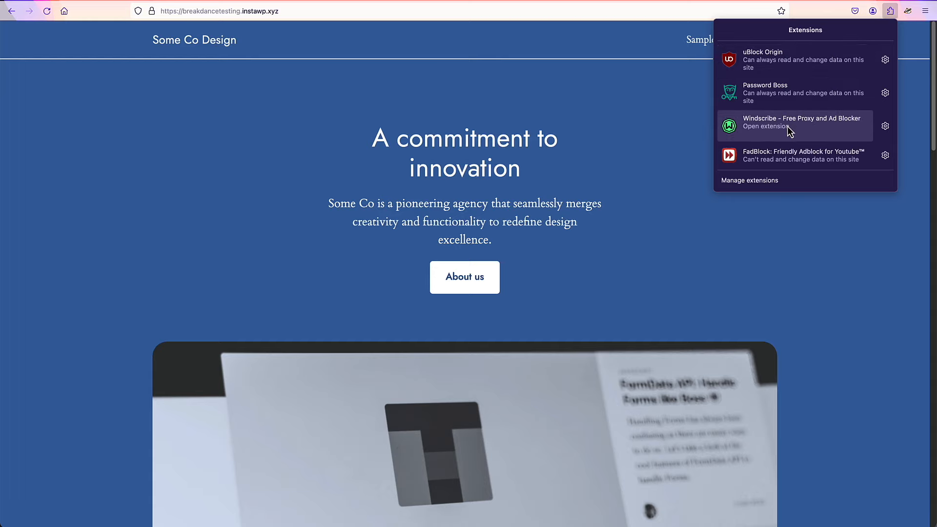
{"action": "left_click", "coordinate": [803, 122]}
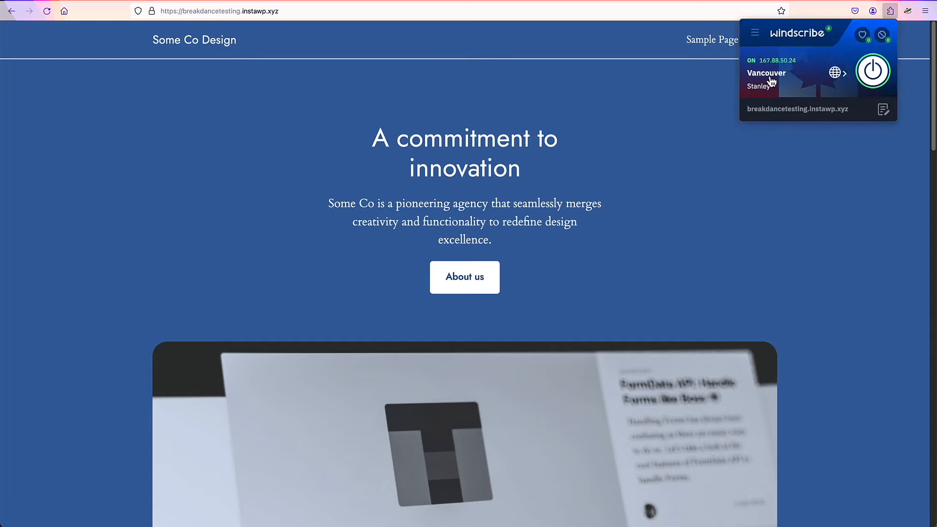
{"action": "mouse_move", "coordinate": [368, 82]}
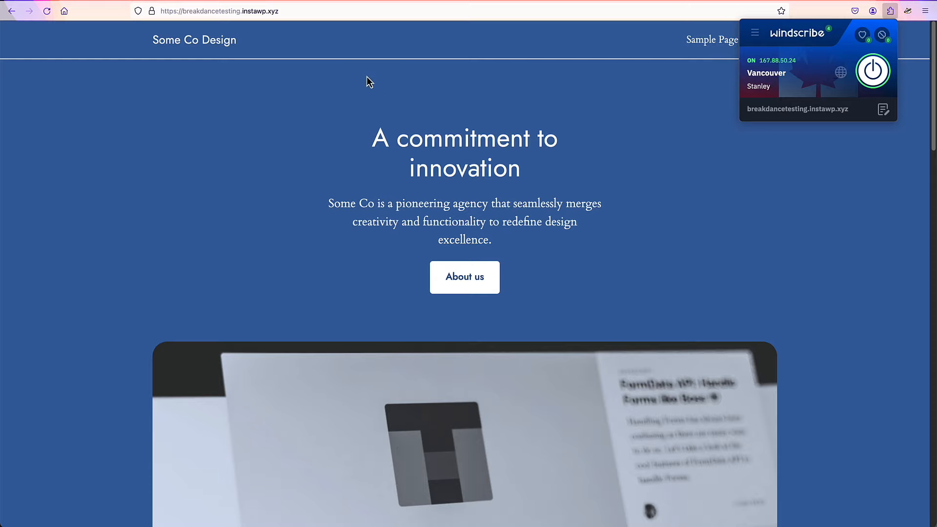
{"action": "mouse_move", "coordinate": [360, 90]}
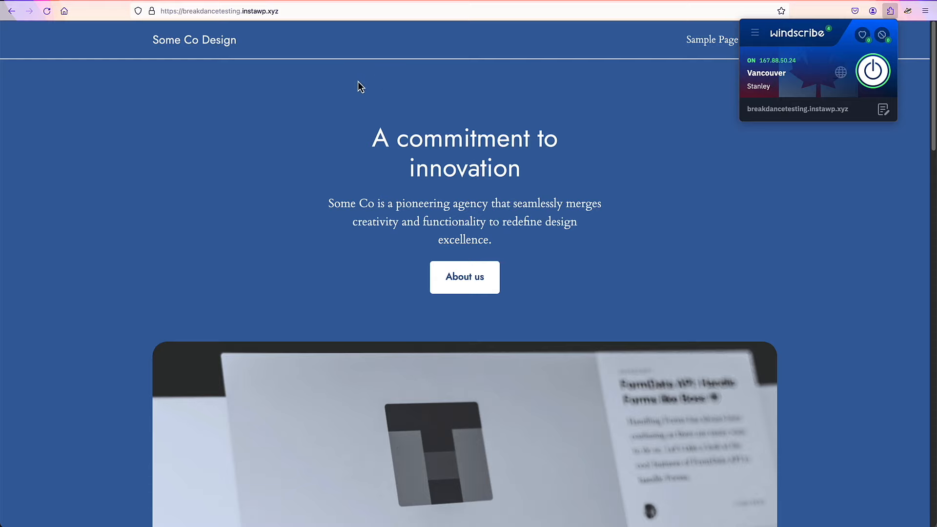
{"action": "mouse_move", "coordinate": [170, 307]}
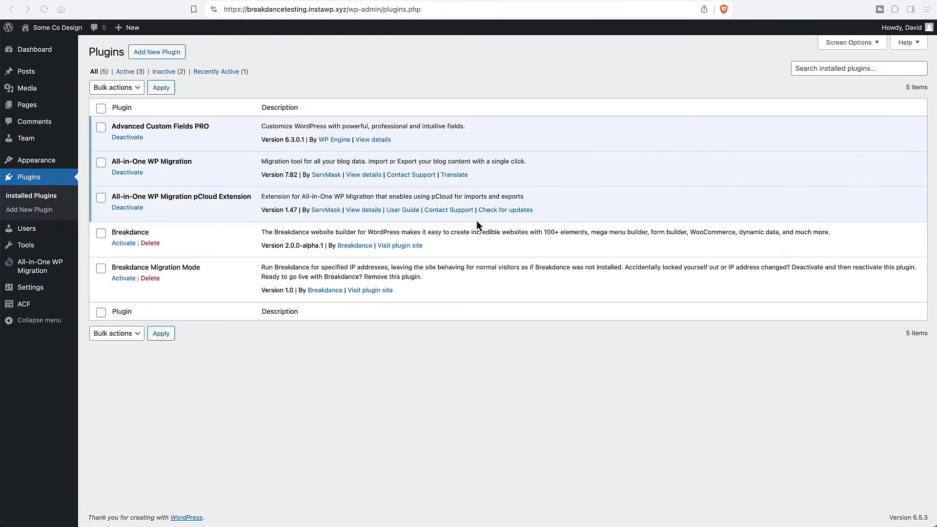
{"action": "mouse_move", "coordinate": [360, 229]}
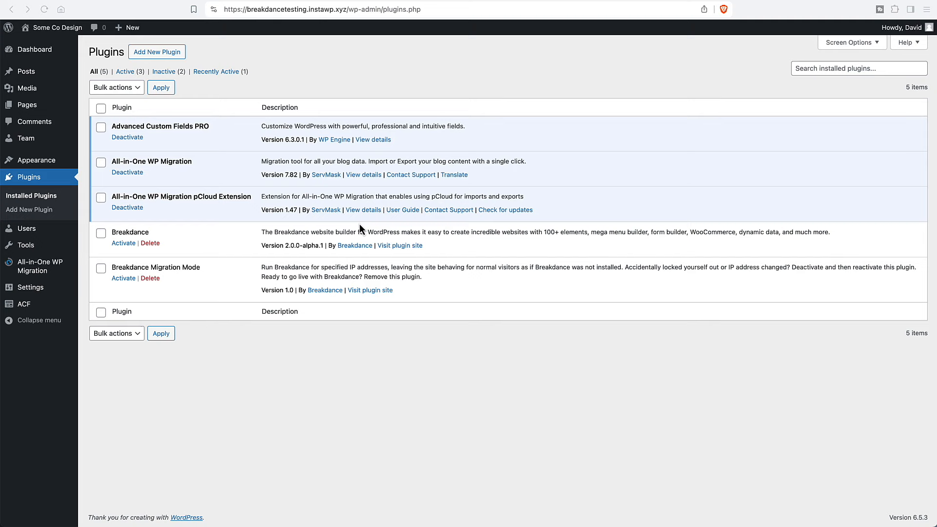
{"action": "mouse_move", "coordinate": [123, 278]}
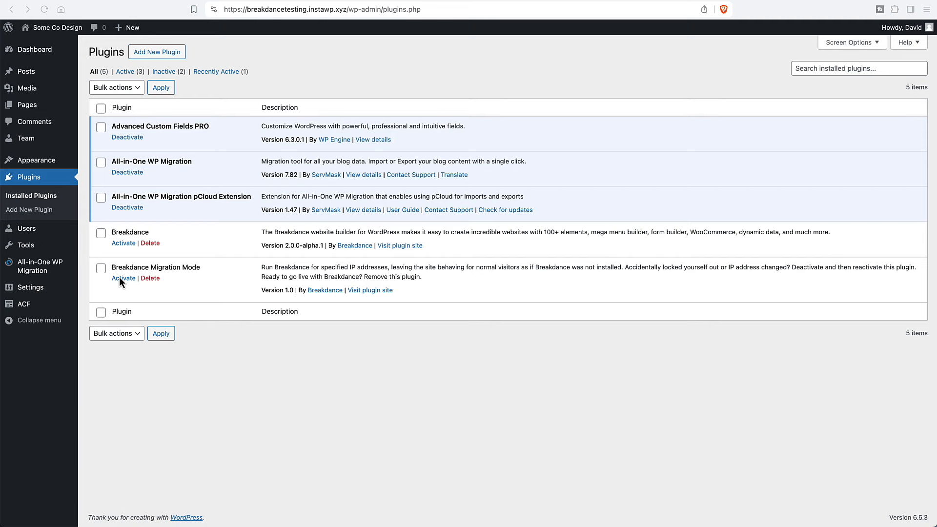
Activate Breakdance Migration Mode first, then the Breakdance plugin, on the Plugins page.
{"action": "left_click", "coordinate": [123, 278]}
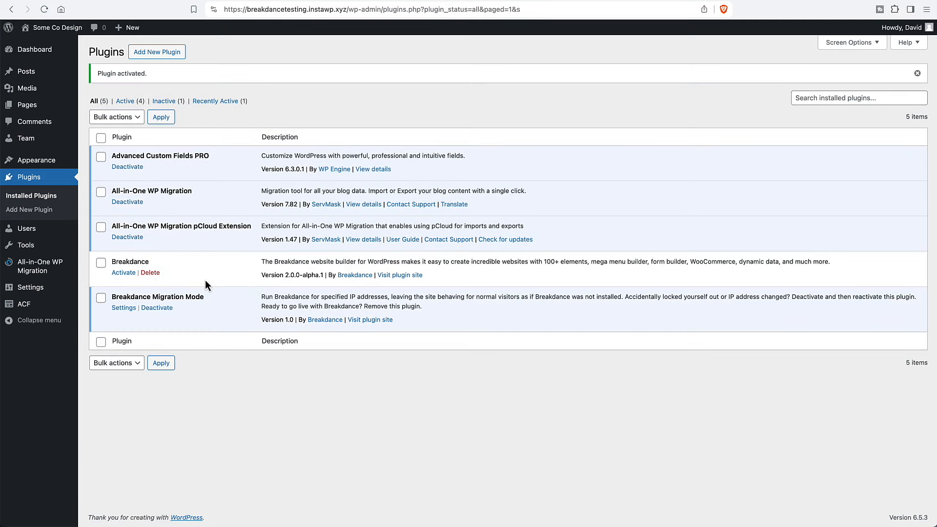
{"action": "left_click", "coordinate": [123, 273]}
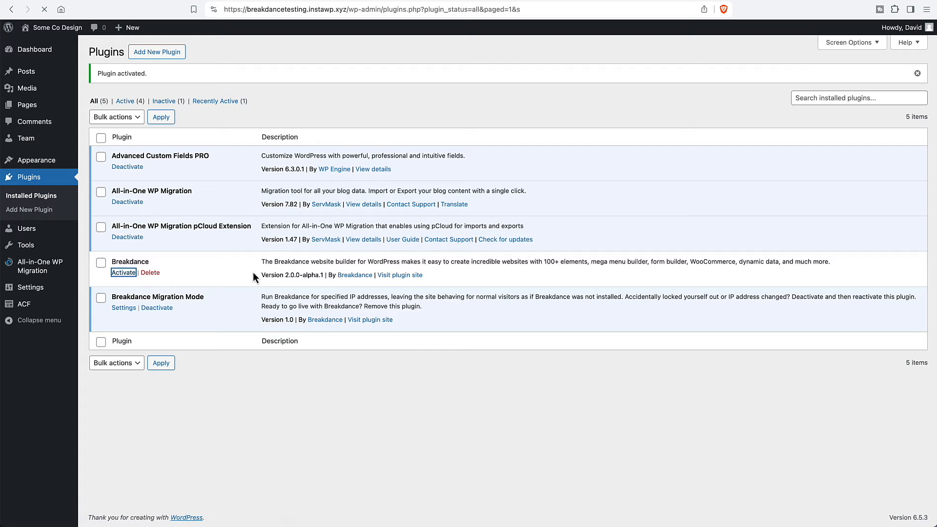
{"action": "left_click", "coordinate": [123, 273]}
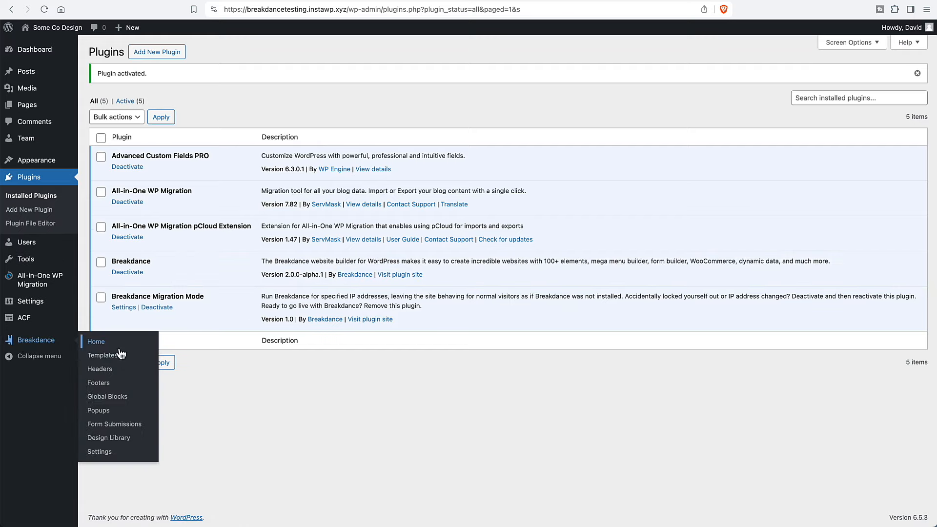
Open Breakdance Settings on the Migration Mode tab, confirming one allowed IP address.
{"action": "left_click", "coordinate": [100, 451]}
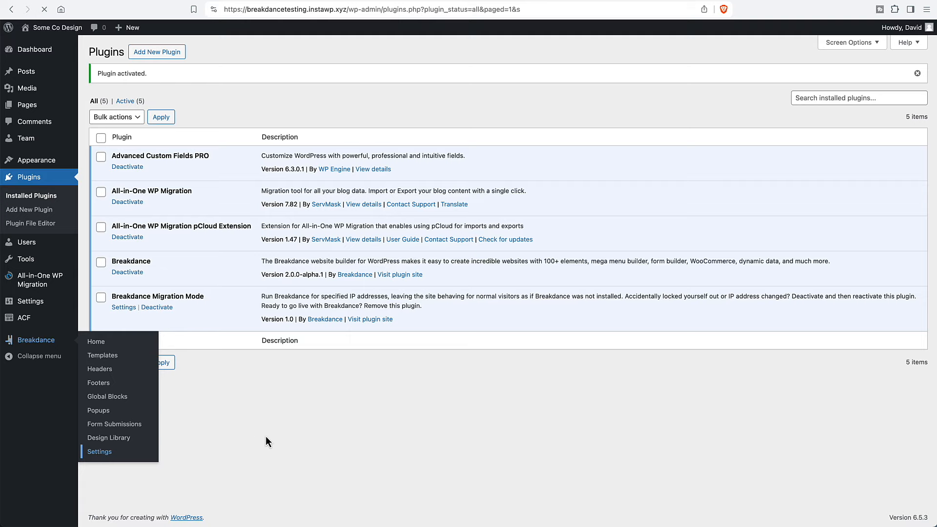
{"action": "left_click", "coordinate": [99, 451]}
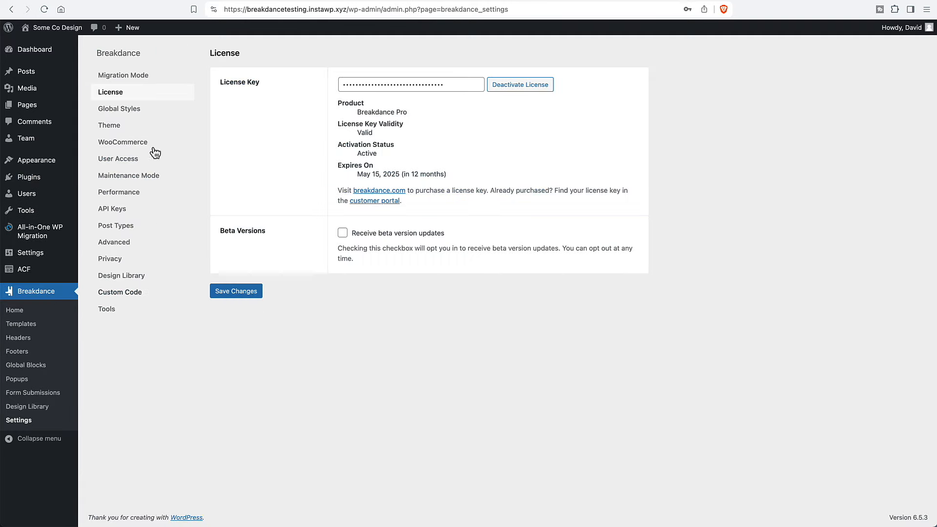
{"action": "left_click", "coordinate": [124, 75]}
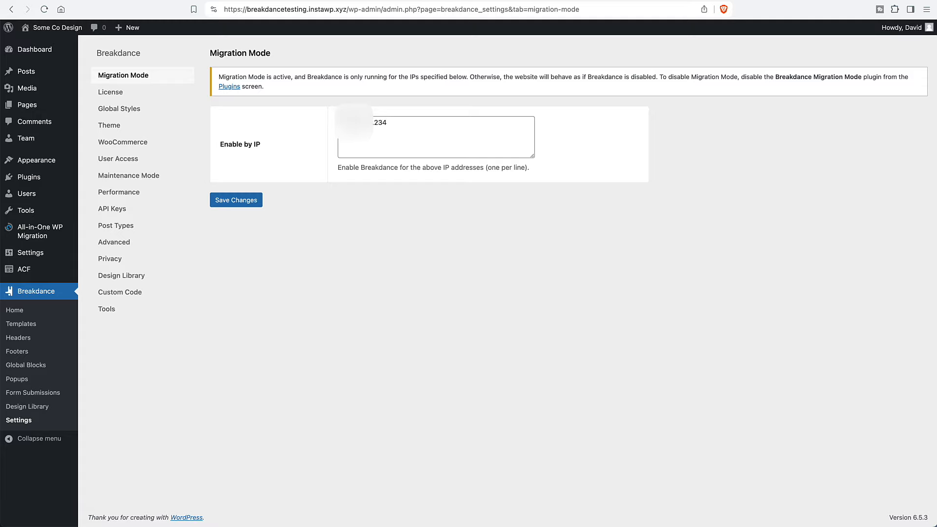
{"action": "mouse_move", "coordinate": [312, 130]}
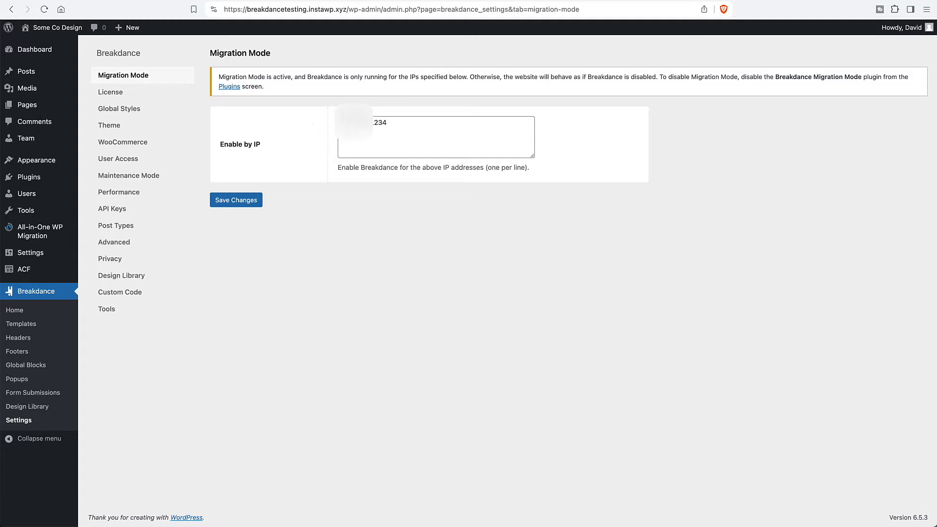
{"action": "left_click", "coordinate": [382, 140]}
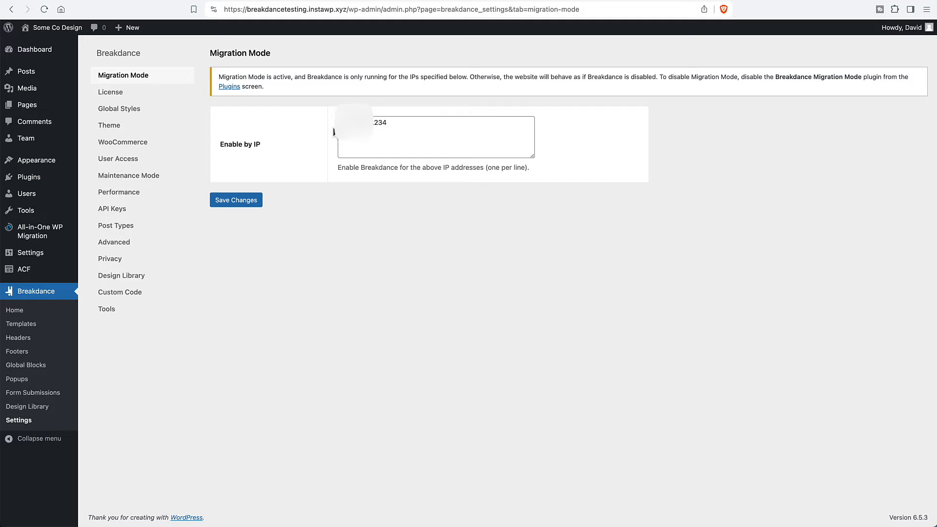
{"action": "mouse_move", "coordinate": [303, 118]}
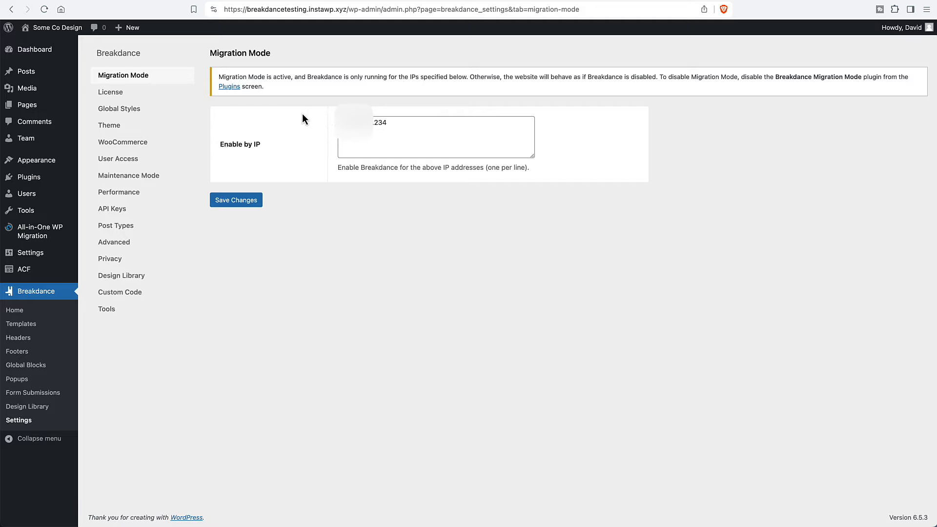
{"action": "left_click", "coordinate": [110, 125]}
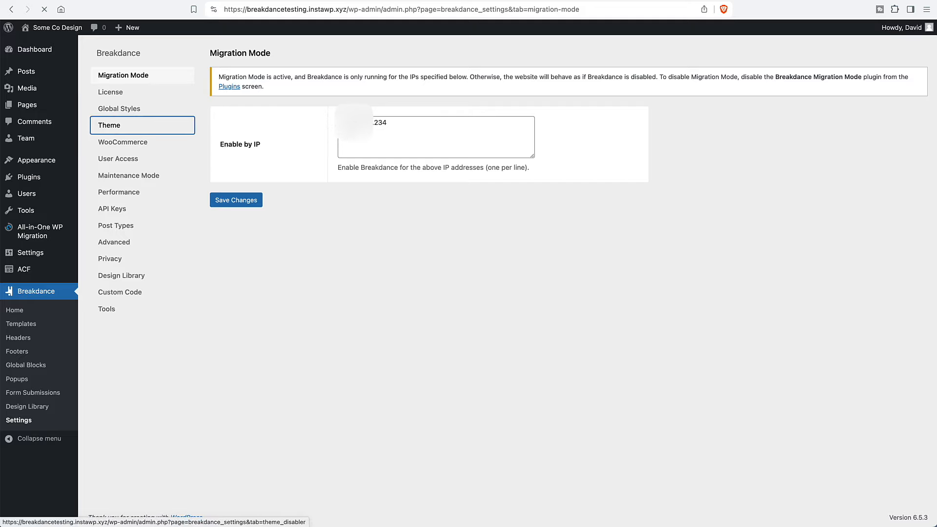
{"action": "left_click", "coordinate": [109, 125]}
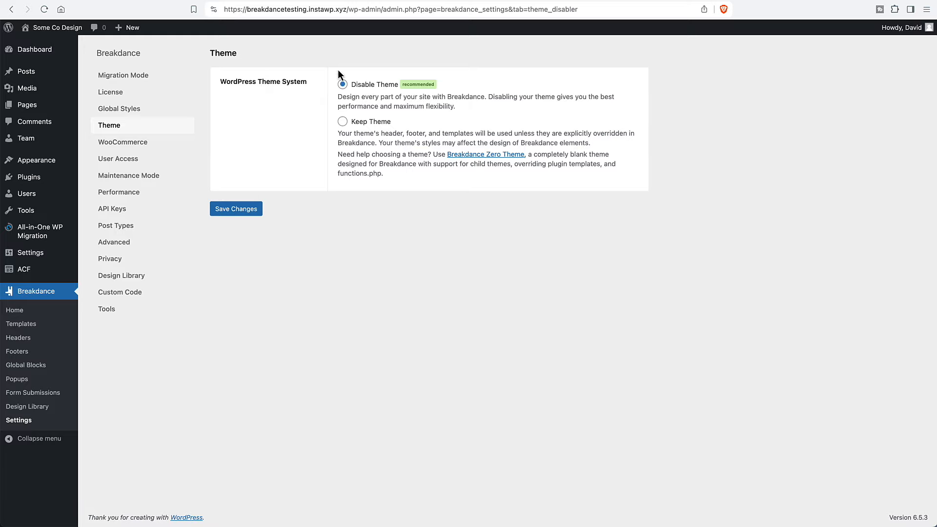
{"action": "mouse_move", "coordinate": [376, 94]}
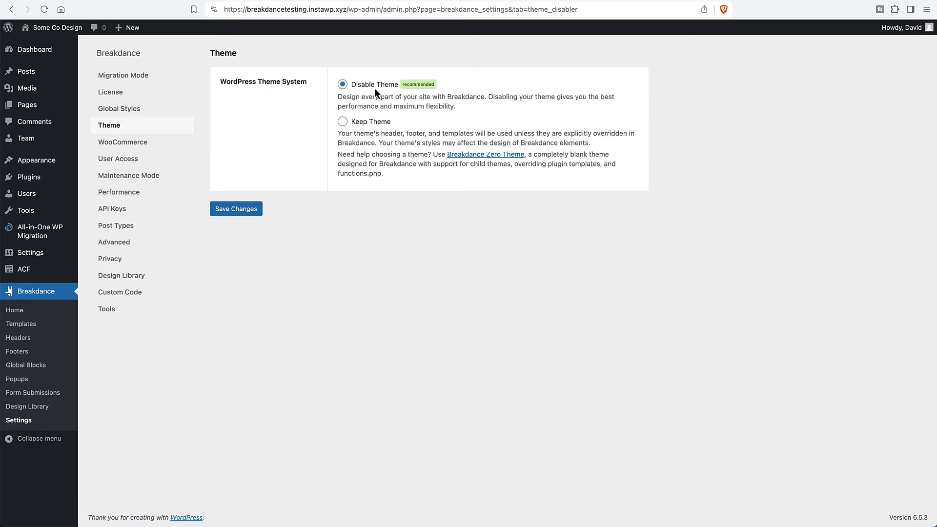
{"action": "mouse_move", "coordinate": [388, 90]}
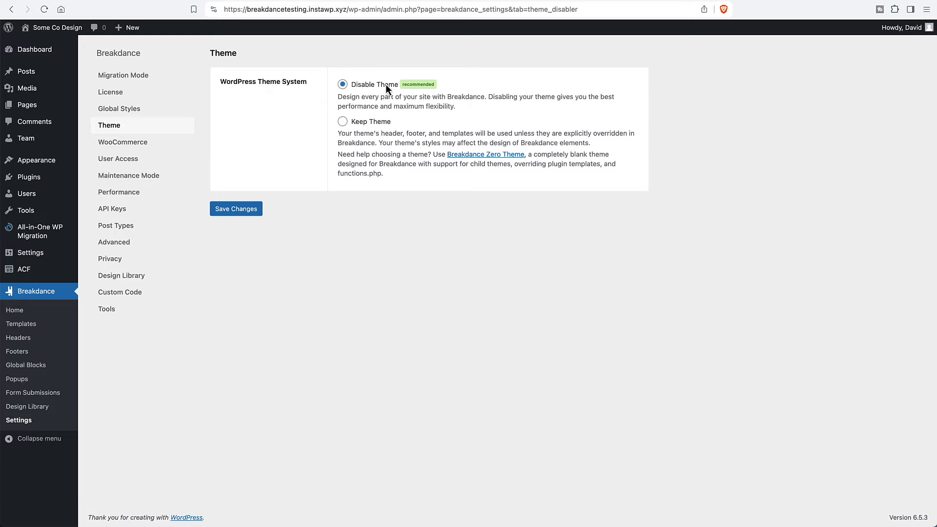
{"action": "mouse_move", "coordinate": [423, 90]}
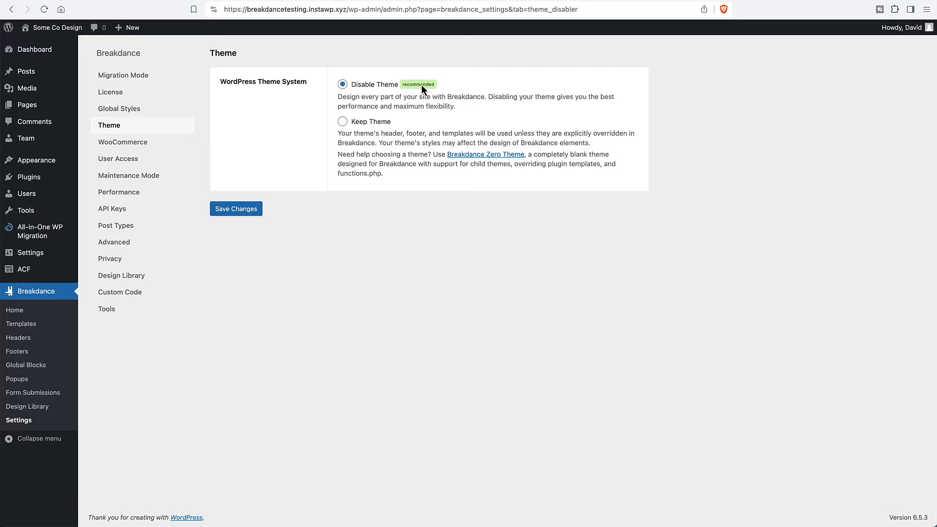
{"action": "mouse_move", "coordinate": [326, 95]}
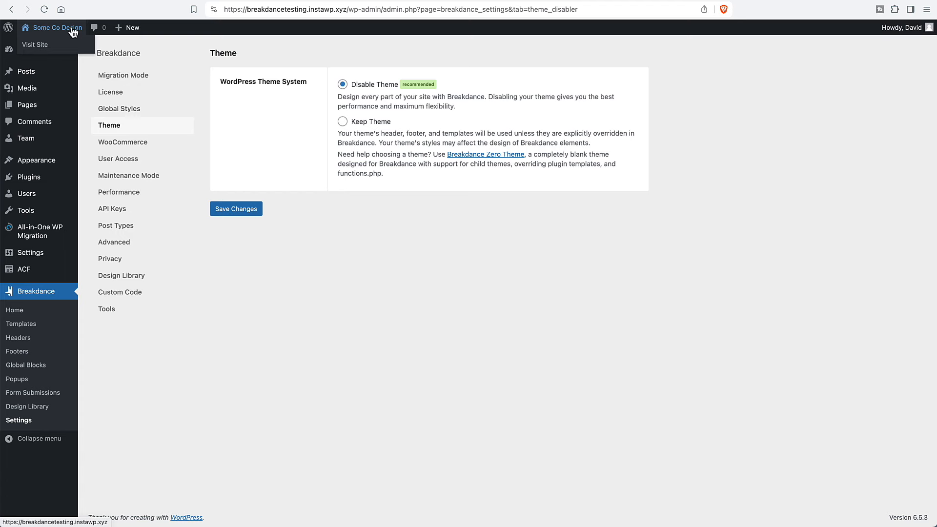
Visit the live Some Co Design site, now showing an Archives page of post cards.
{"action": "left_click", "coordinate": [34, 44]}
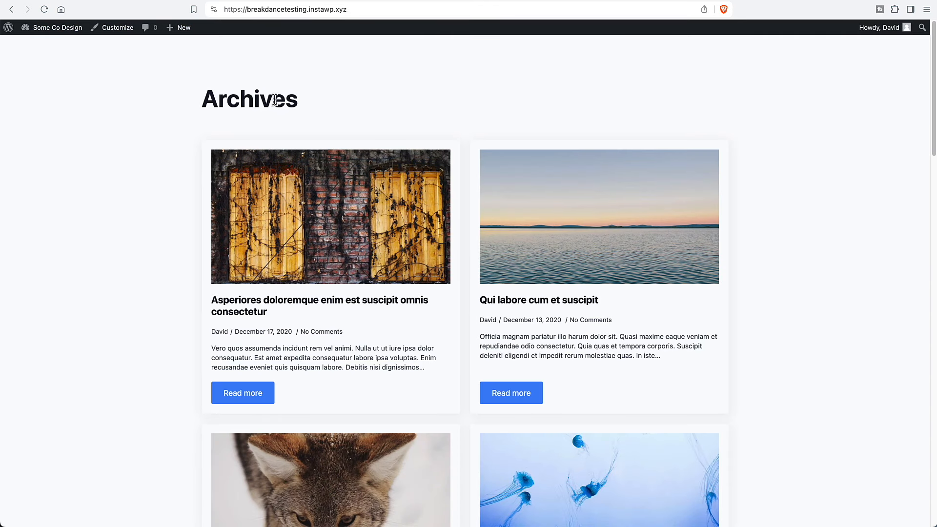
{"action": "mouse_move", "coordinate": [144, 90]}
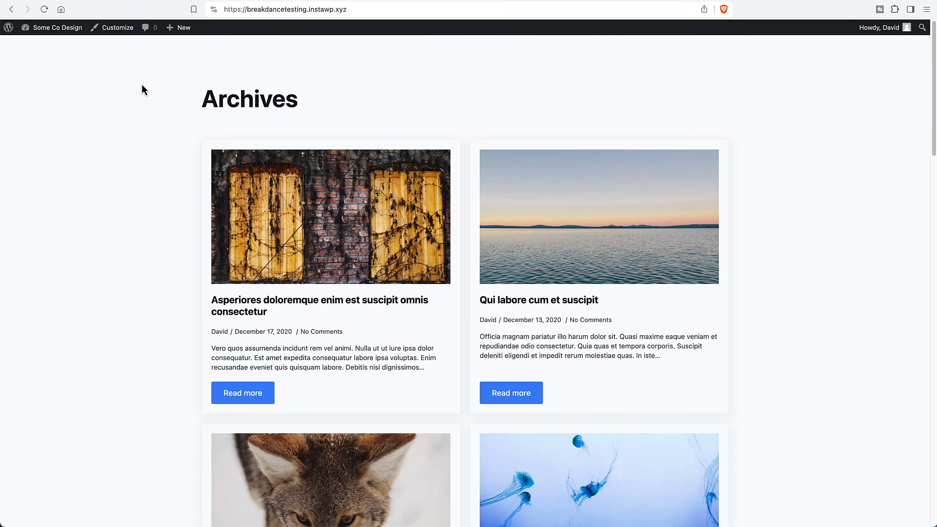
{"action": "mouse_move", "coordinate": [140, 97]}
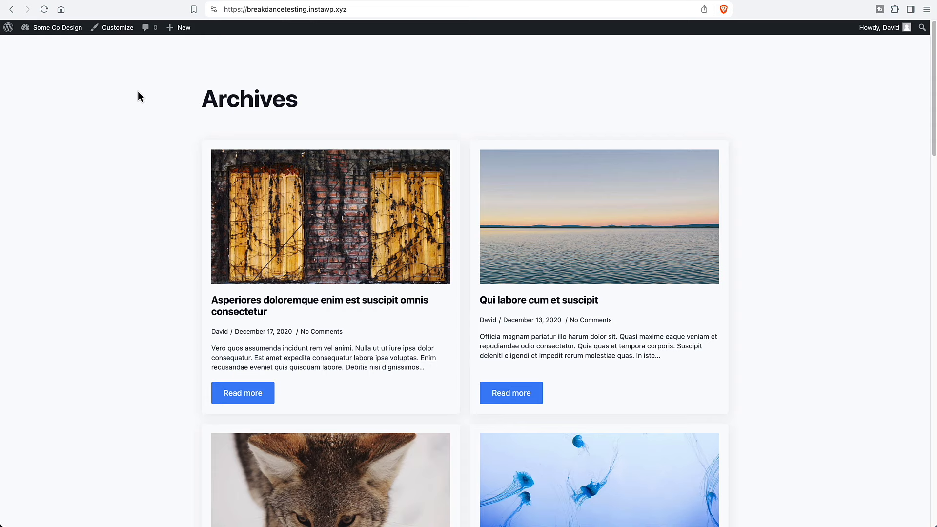
{"action": "mouse_move", "coordinate": [282, 97]}
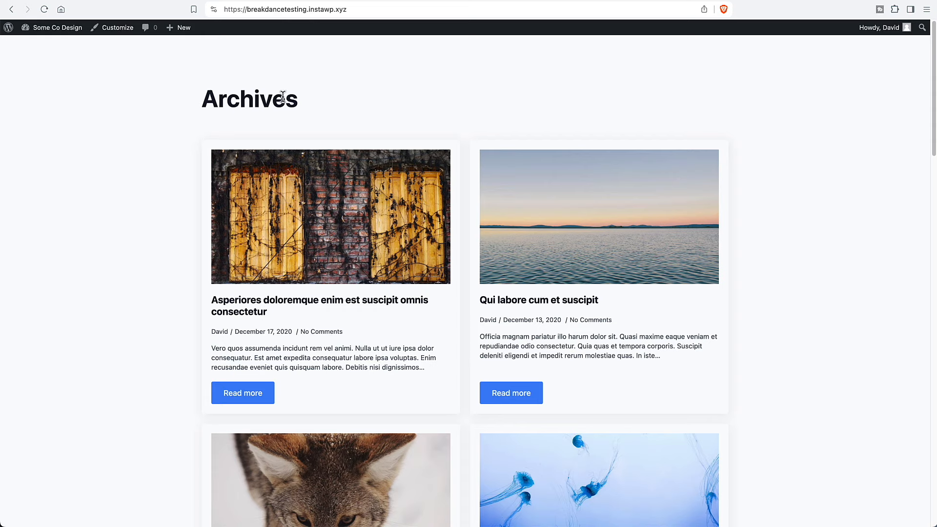
{"action": "mouse_move", "coordinate": [259, 99]}
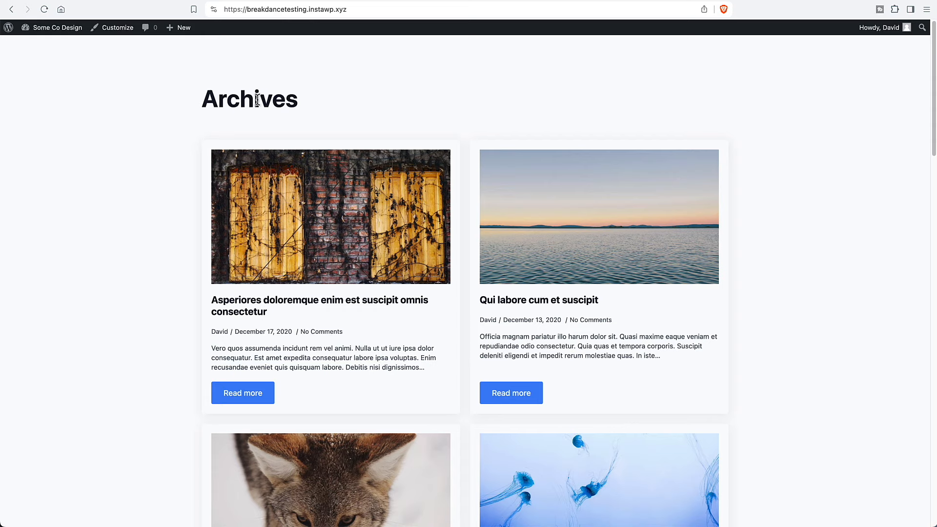
{"action": "mouse_move", "coordinate": [128, 508]}
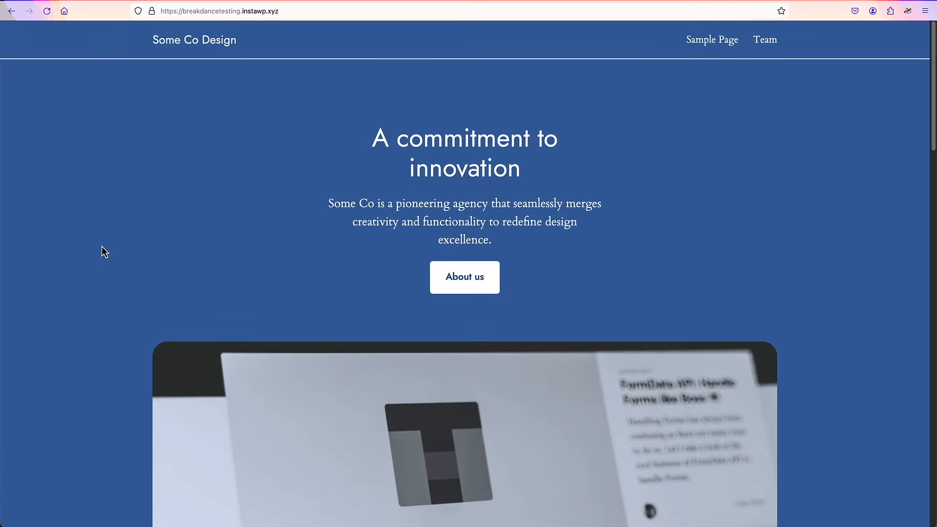
Reload the logged-out Firefox view, still showing the blue innovation homepage.
{"action": "left_click", "coordinate": [47, 11]}
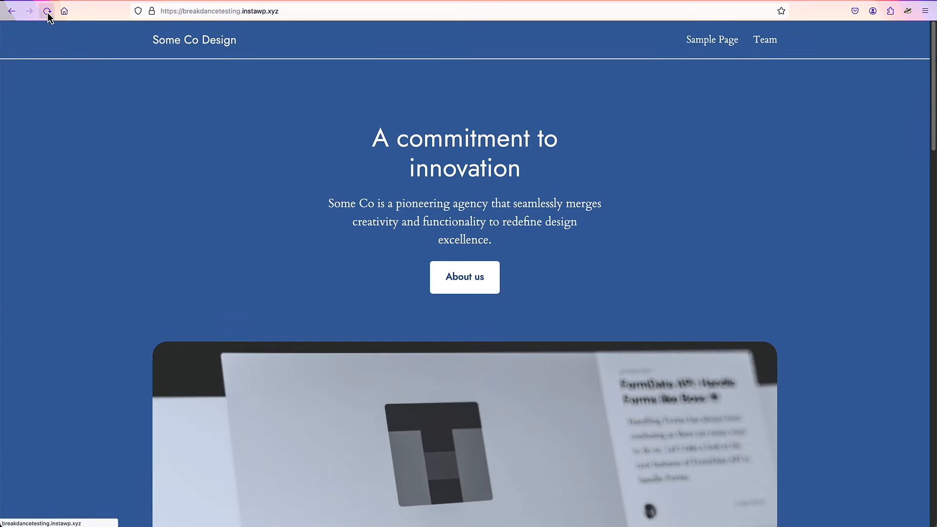
{"action": "left_click", "coordinate": [47, 11]}
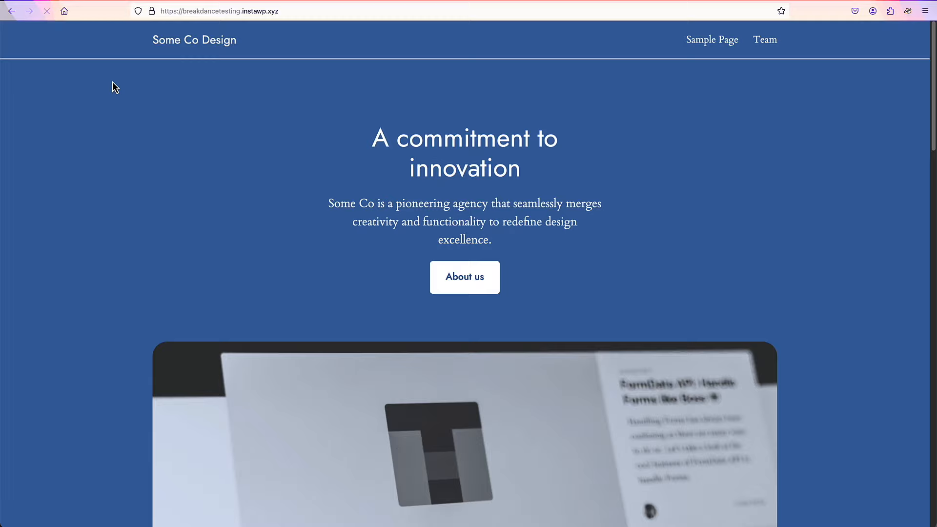
{"action": "mouse_move", "coordinate": [586, 145]}
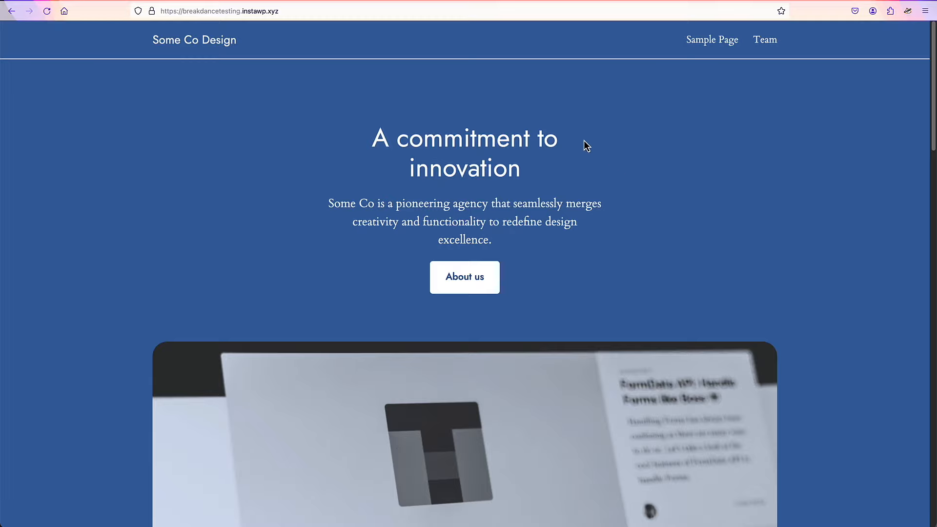
{"action": "mouse_move", "coordinate": [389, 99]}
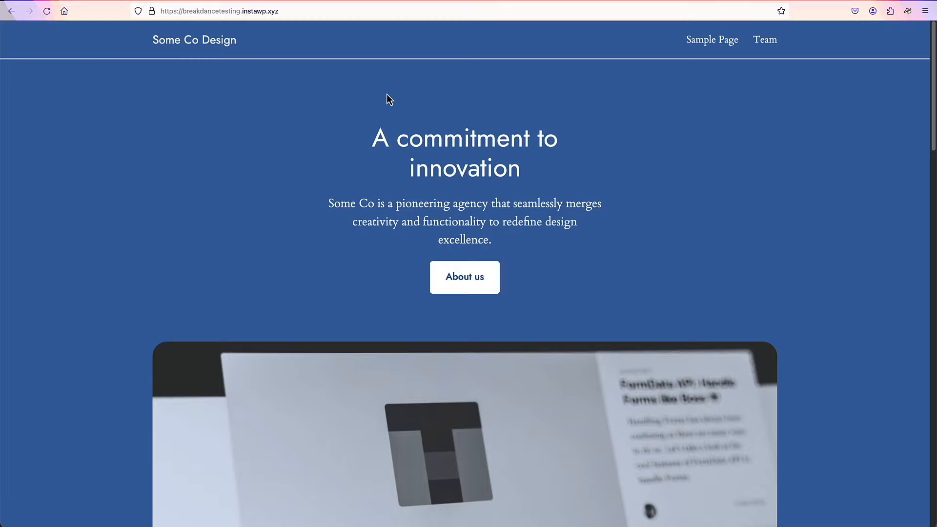
{"action": "mouse_move", "coordinate": [6, 3]}
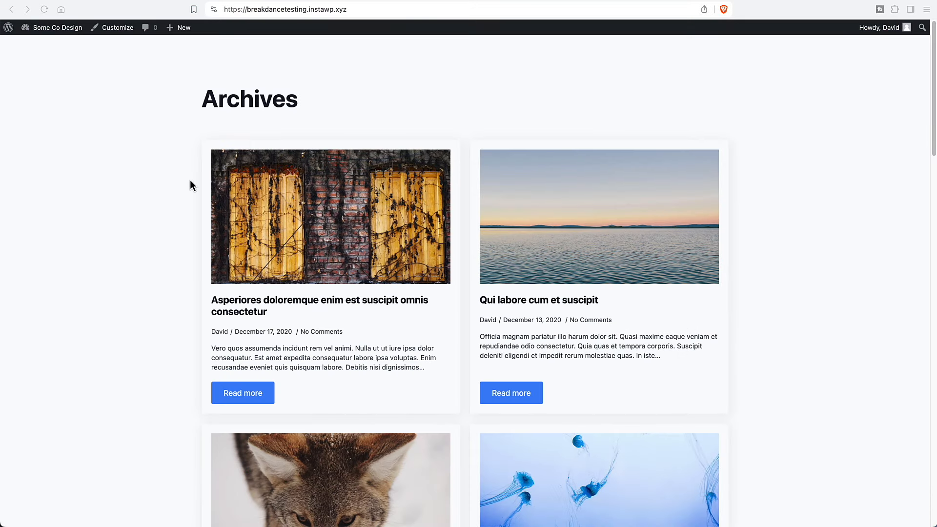
Go to the Dashboard, then Breakdance's Design Library showing Fitness Zone and Security designs.
{"action": "left_click", "coordinate": [56, 28]}
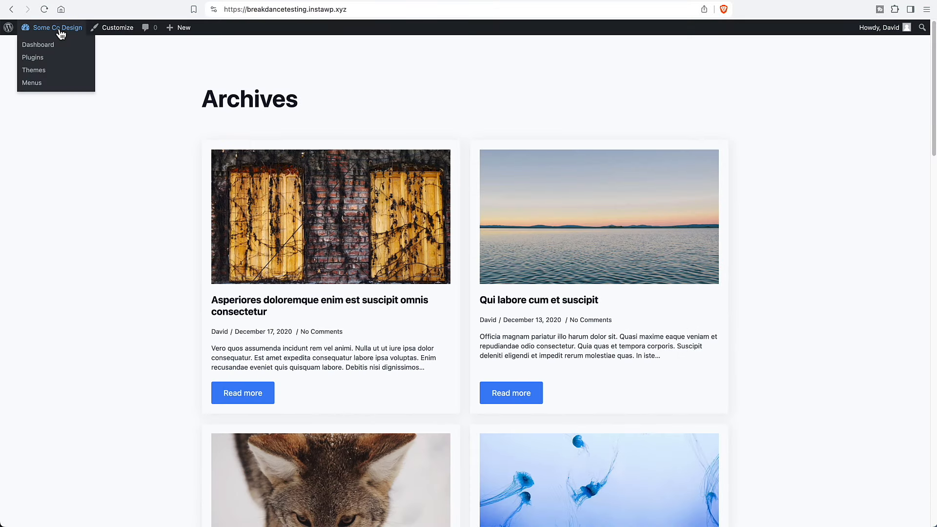
{"action": "left_click", "coordinate": [38, 44]}
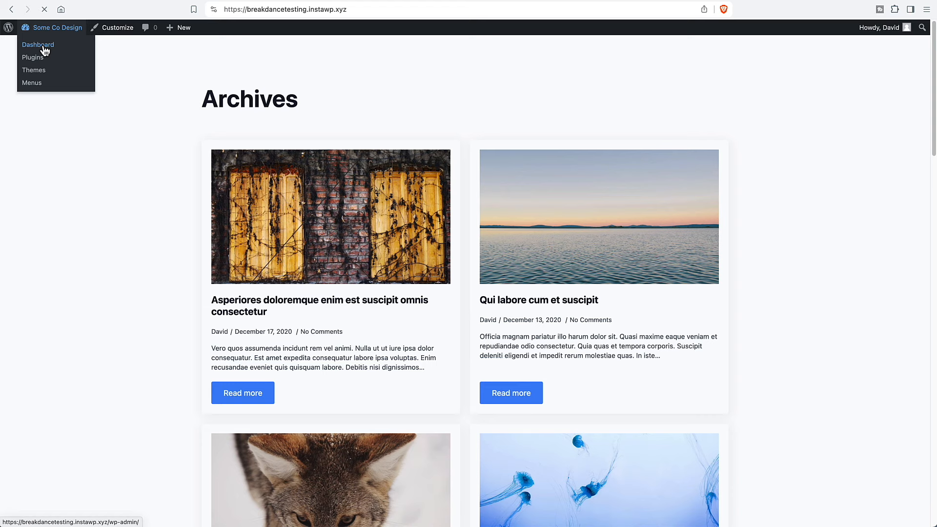
{"action": "left_click", "coordinate": [37, 44]}
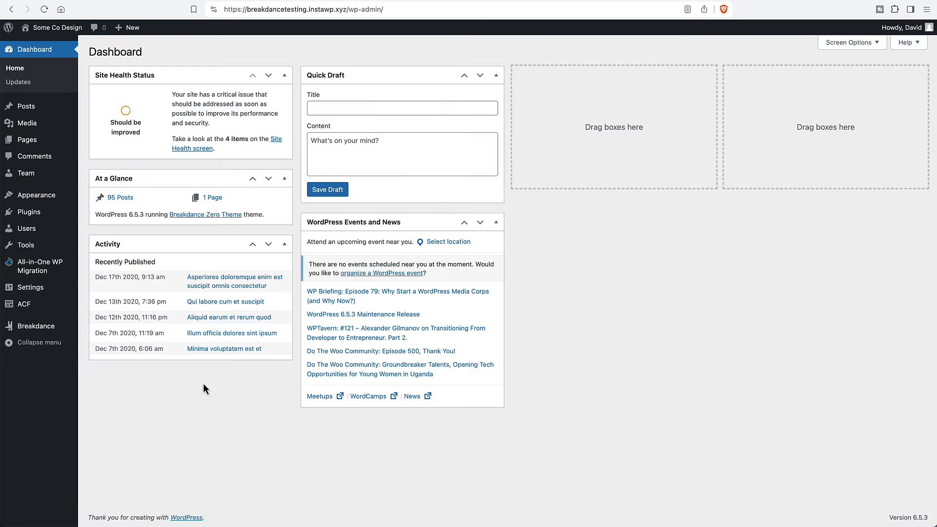
{"action": "mouse_move", "coordinate": [81, 341]}
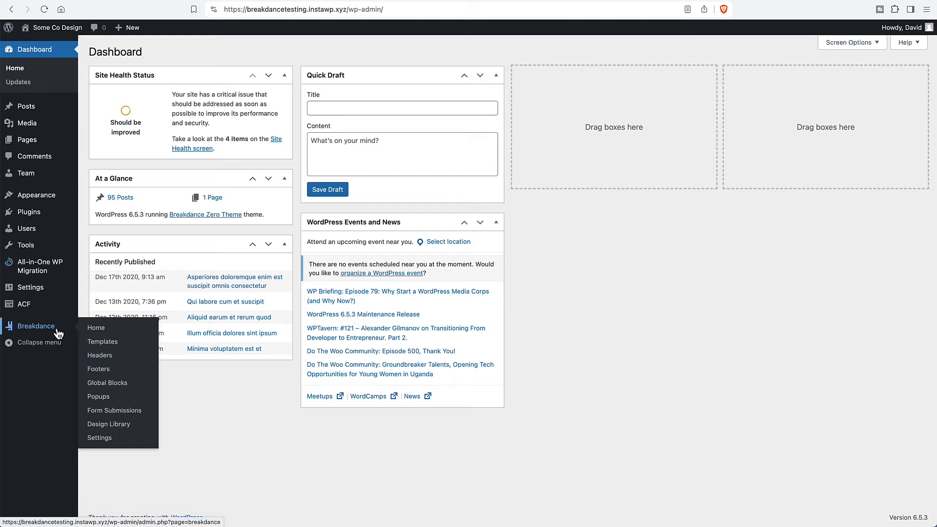
{"action": "left_click", "coordinate": [109, 424]}
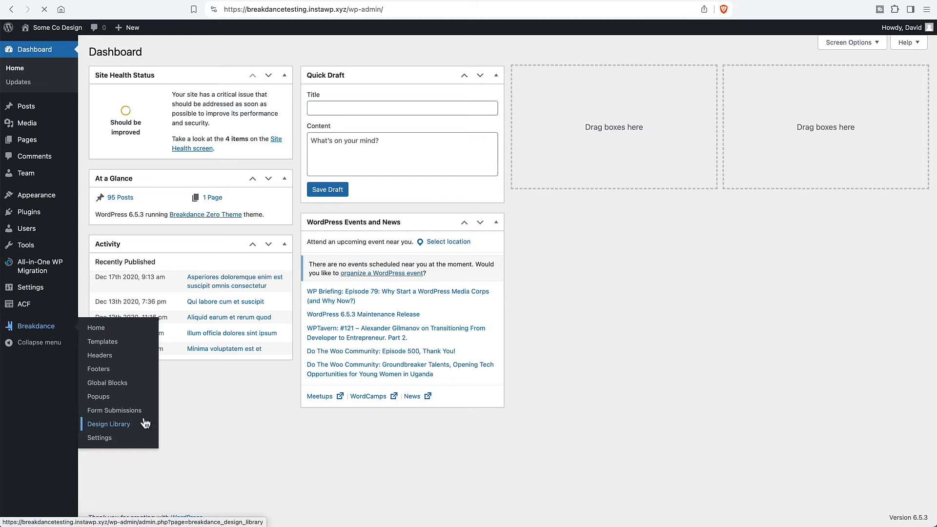
{"action": "left_click", "coordinate": [108, 424]}
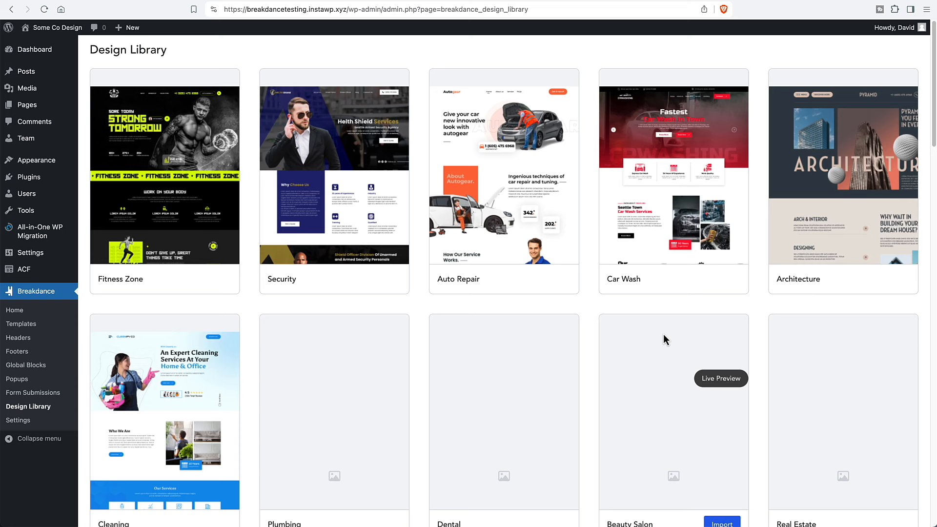
Import Marketing Agency, confirming the overwrite, then open its Home page in Breakdance.
{"action": "scroll", "scroll_direction": "down", "scroll_amount": 3}
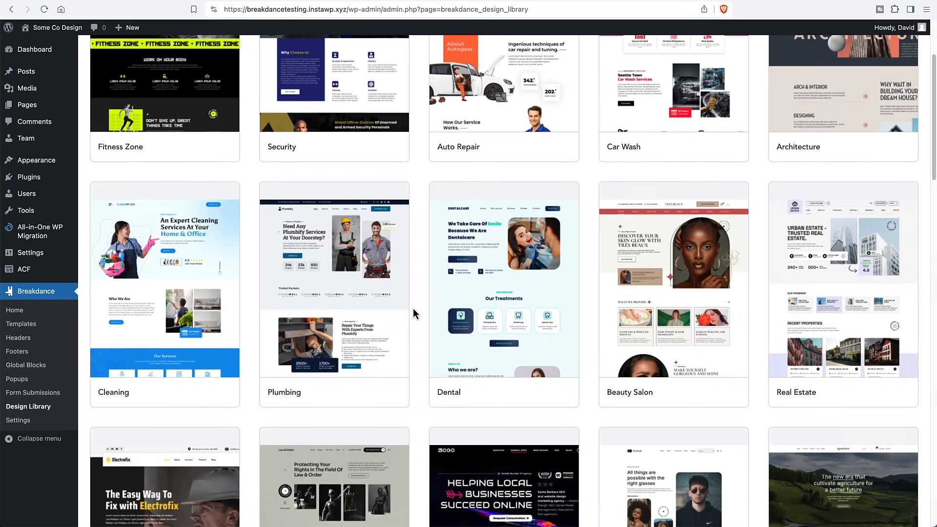
{"action": "scroll", "scroll_direction": "down", "scroll_amount": 3}
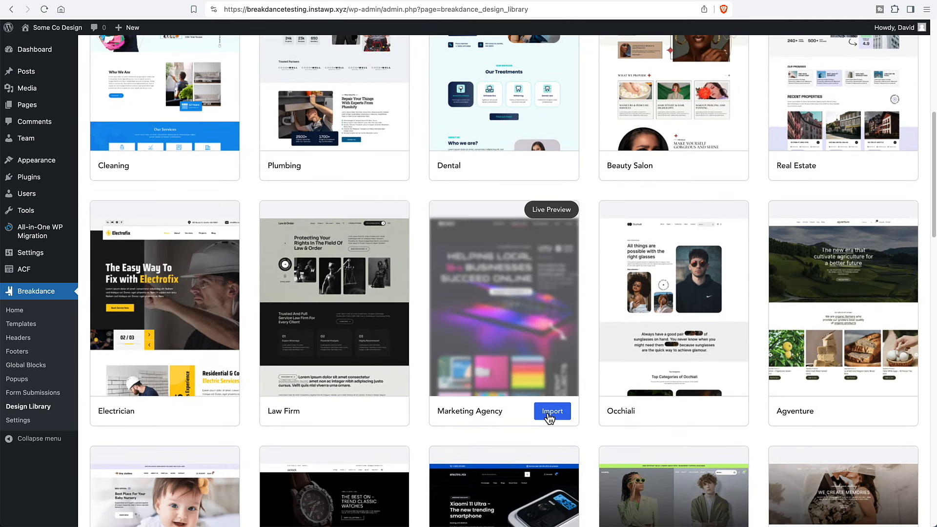
{"action": "left_click", "coordinate": [551, 411]}
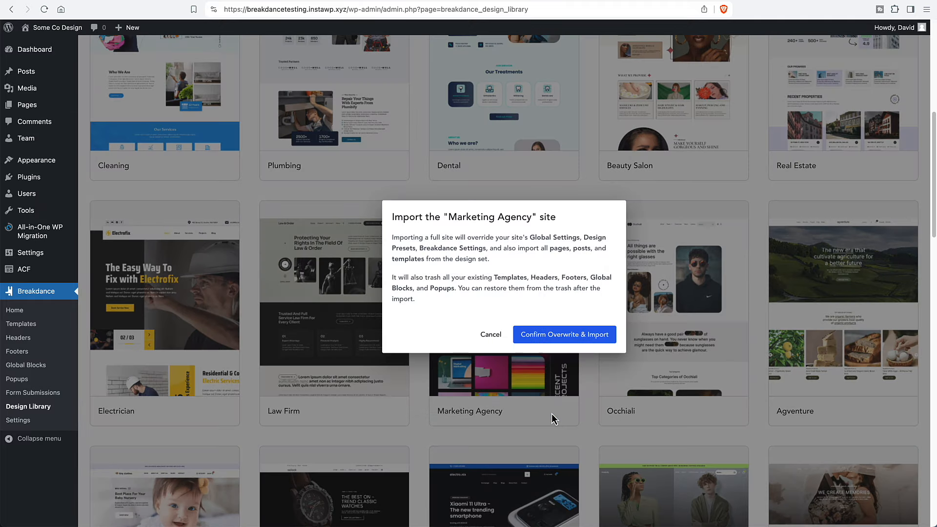
{"action": "left_click", "coordinate": [564, 334]}
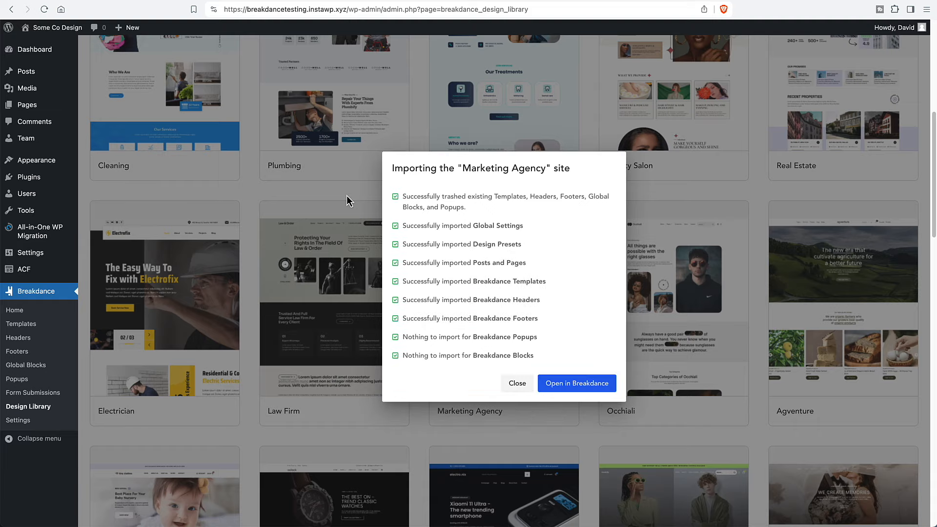
{"action": "mouse_move", "coordinate": [384, 201]}
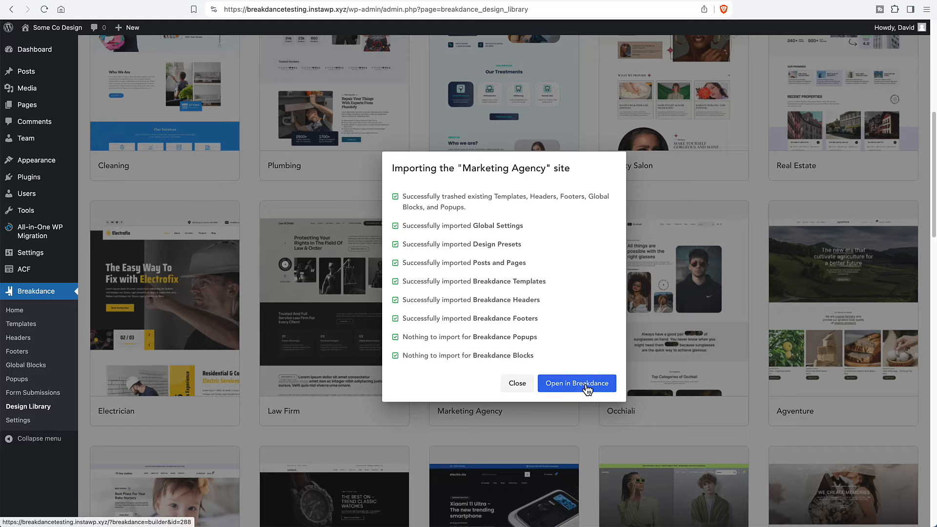
{"action": "left_click", "coordinate": [576, 383]}
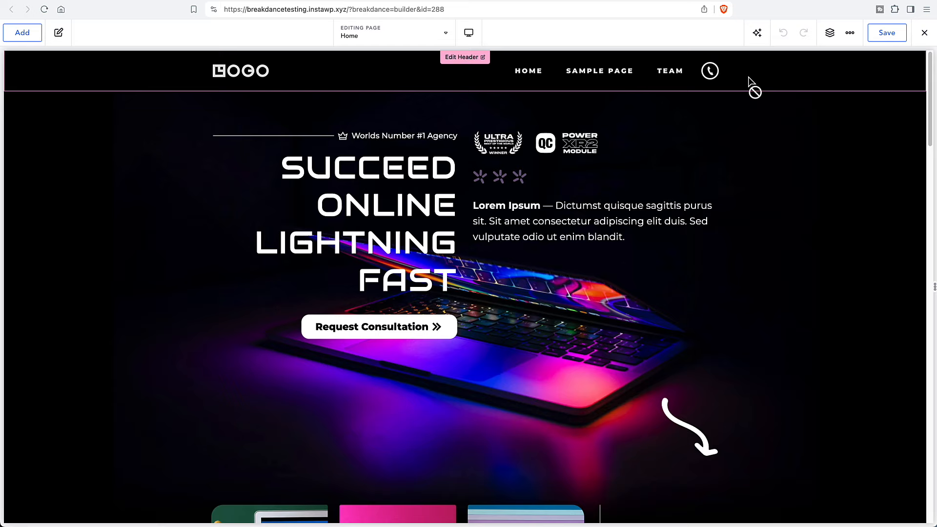
Exit the Breakdance builder to WordPress and view the live Marketing Agency Archives page.
{"action": "left_click", "coordinate": [887, 32]}
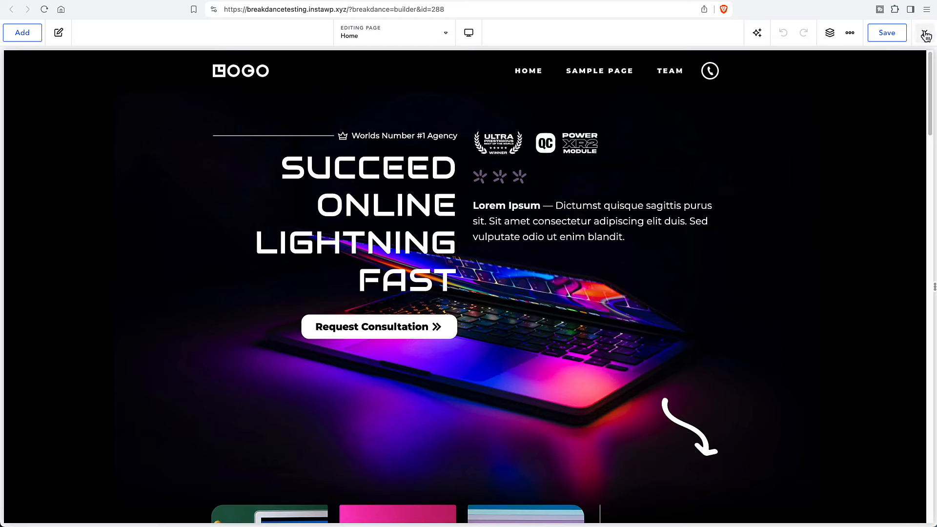
{"action": "left_click", "coordinate": [925, 33]}
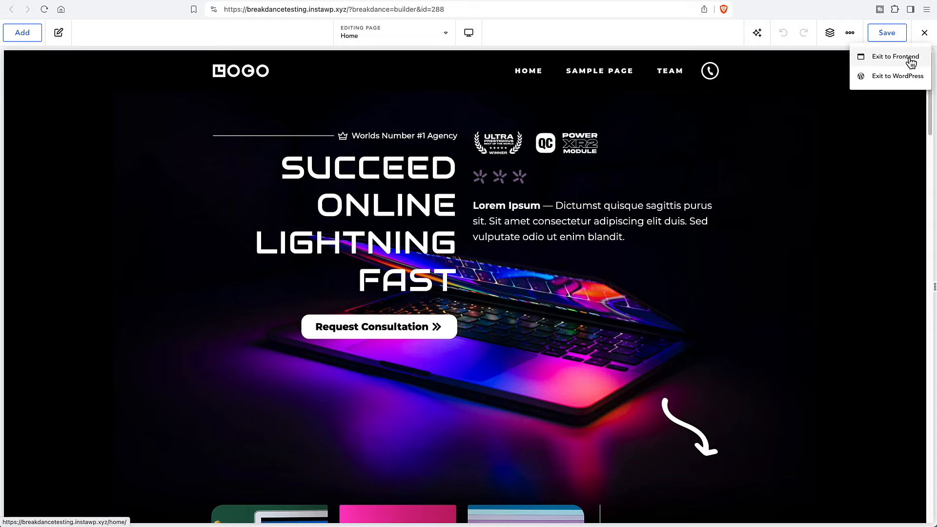
{"action": "left_click", "coordinate": [897, 76]}
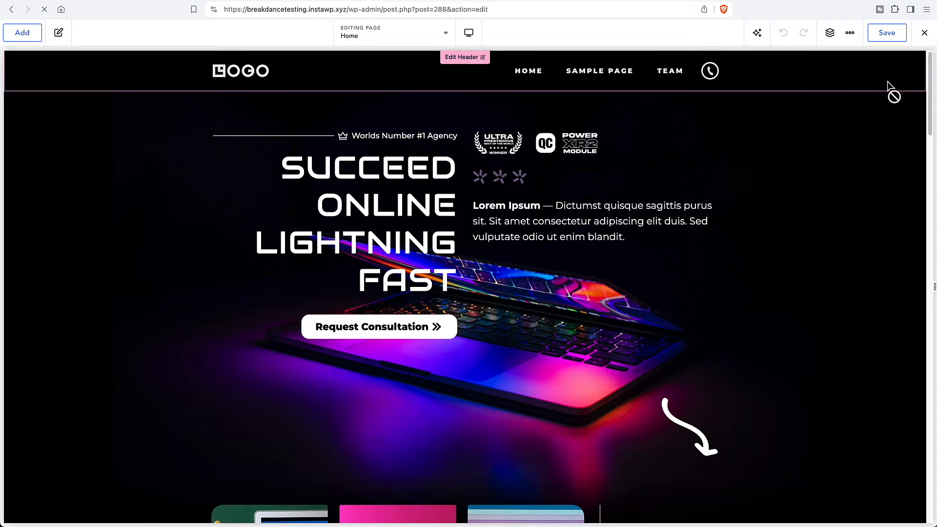
{"action": "left_click", "coordinate": [924, 32]}
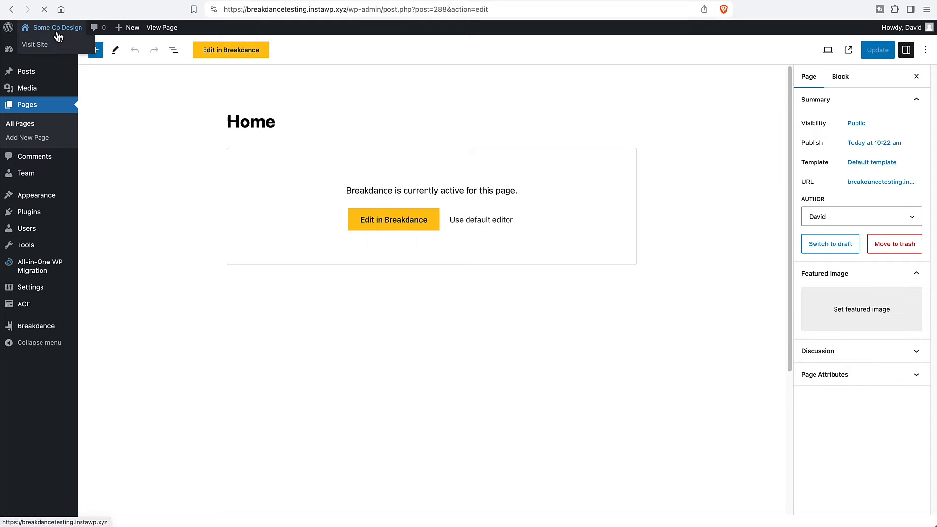
{"action": "left_click", "coordinate": [34, 45]}
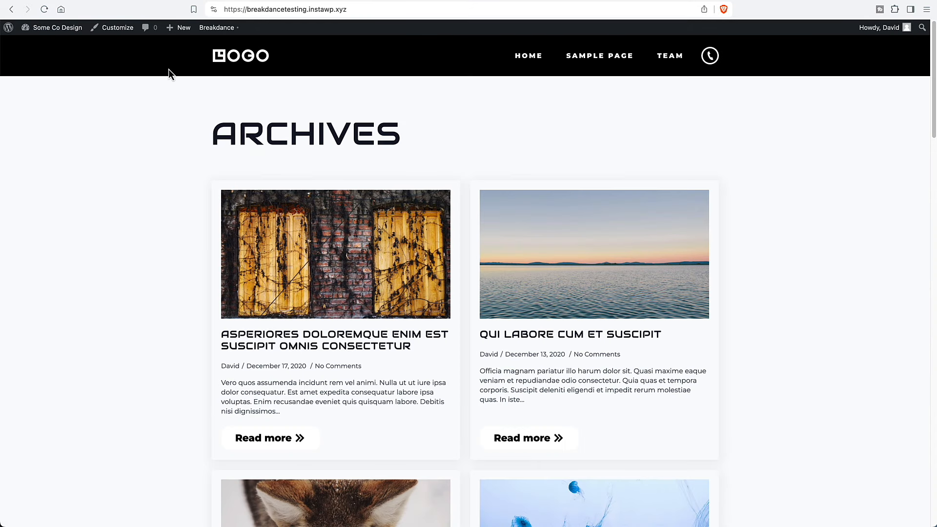
{"action": "mouse_move", "coordinate": [134, 70]}
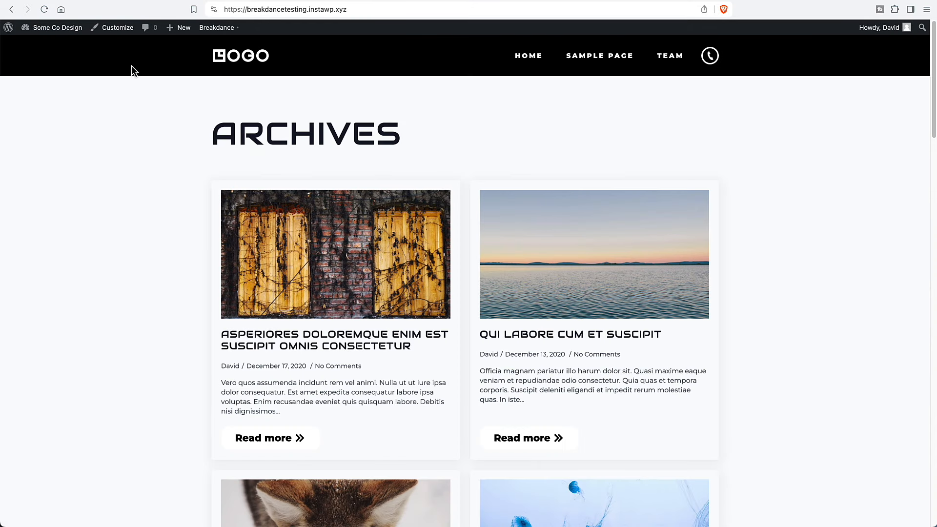
{"action": "mouse_move", "coordinate": [173, 94]}
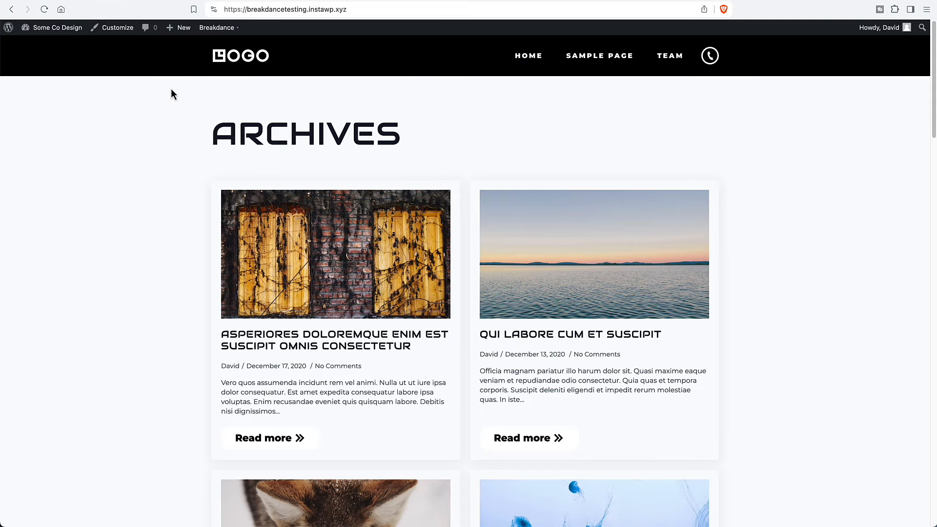
{"action": "scroll", "scroll_direction": "down", "scroll_amount": 3}
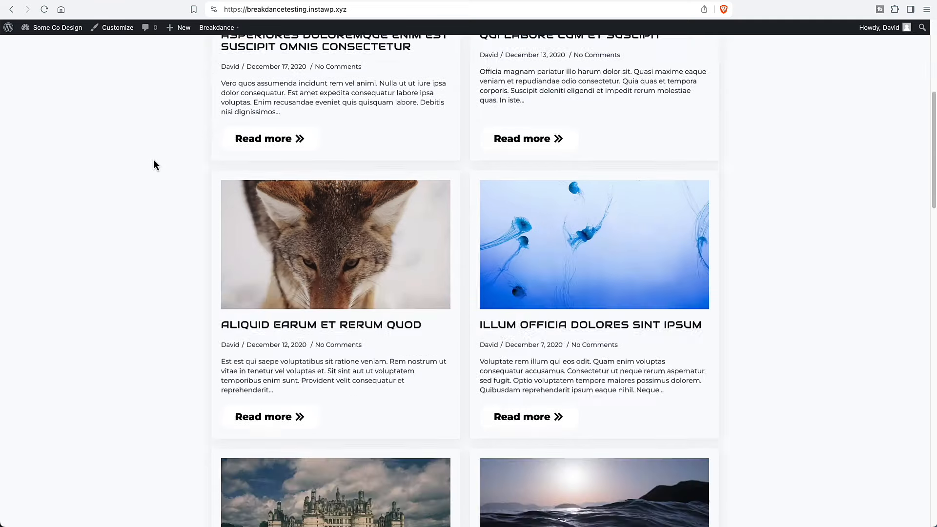
{"action": "scroll", "scroll_direction": "down", "scroll_amount": 3}
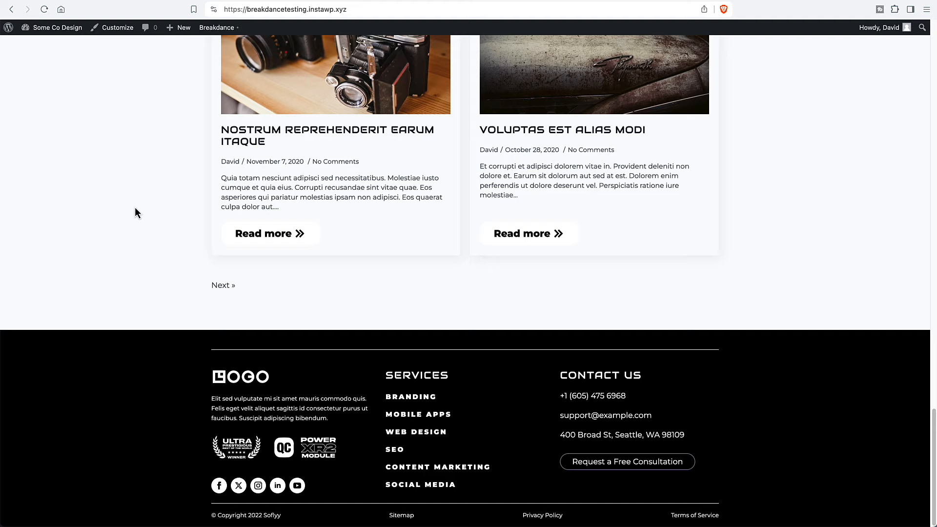
{"action": "scroll", "scroll_direction": "up", "scroll_amount": 3}
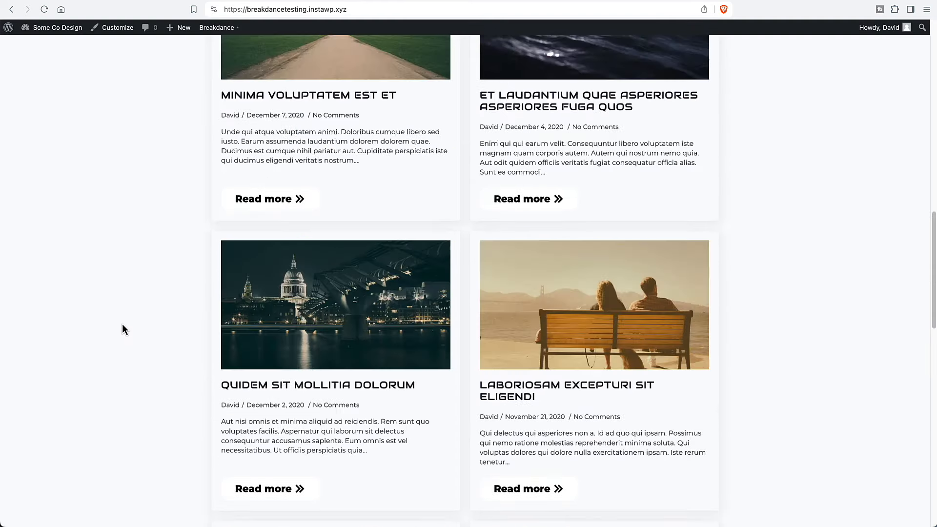
{"action": "scroll", "scroll_direction": "up", "scroll_amount": 3}
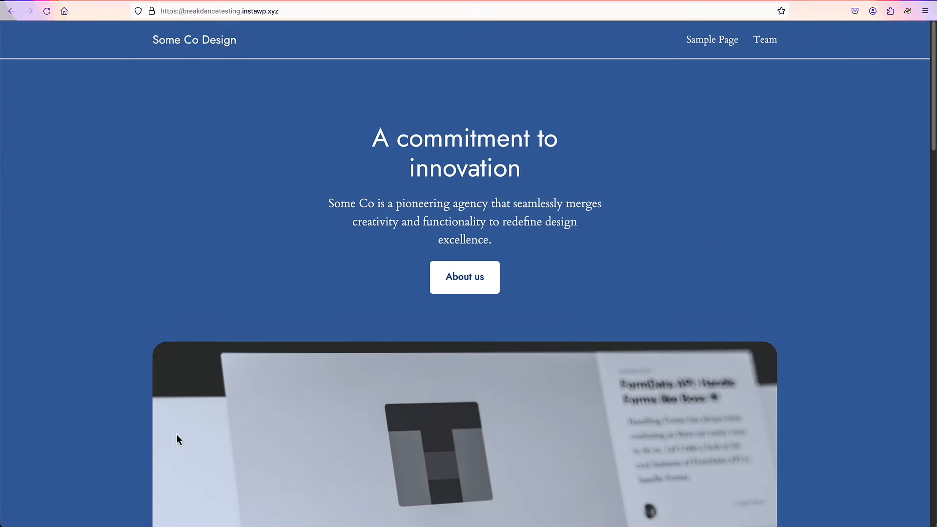
{"action": "mouse_move", "coordinate": [86, 37]}
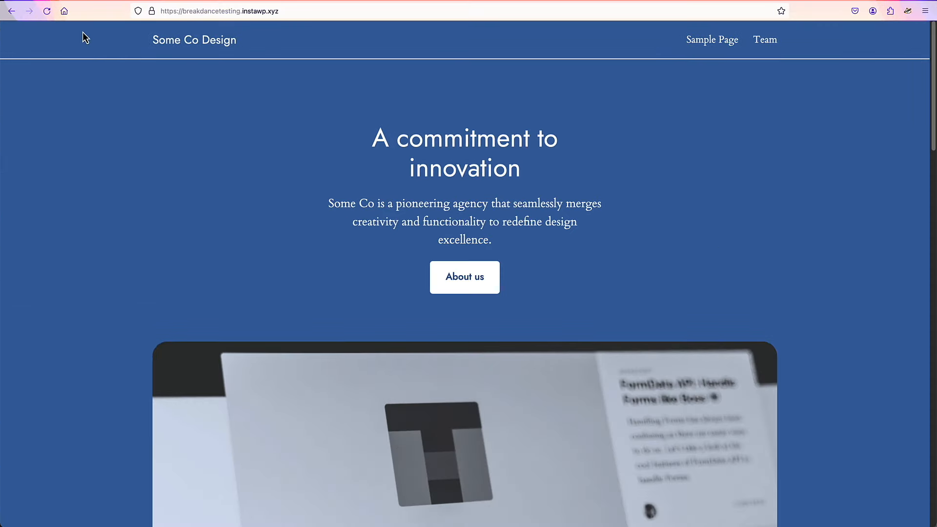
{"action": "mouse_move", "coordinate": [55, 32]}
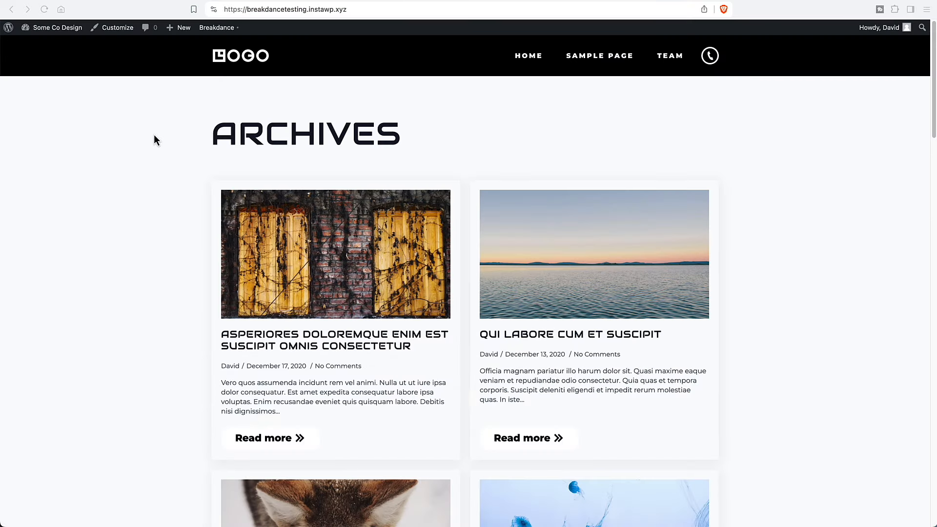
{"action": "mouse_move", "coordinate": [371, 95]}
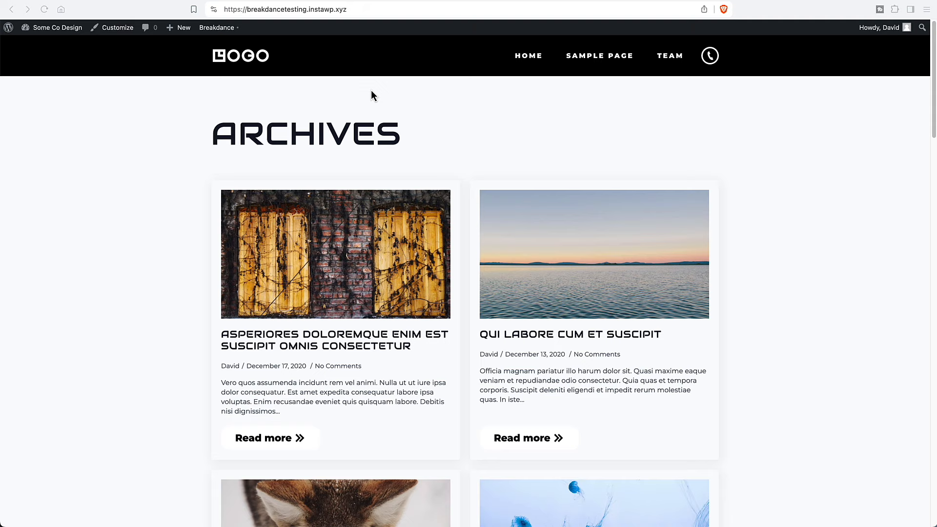
{"action": "mouse_move", "coordinate": [375, 103]}
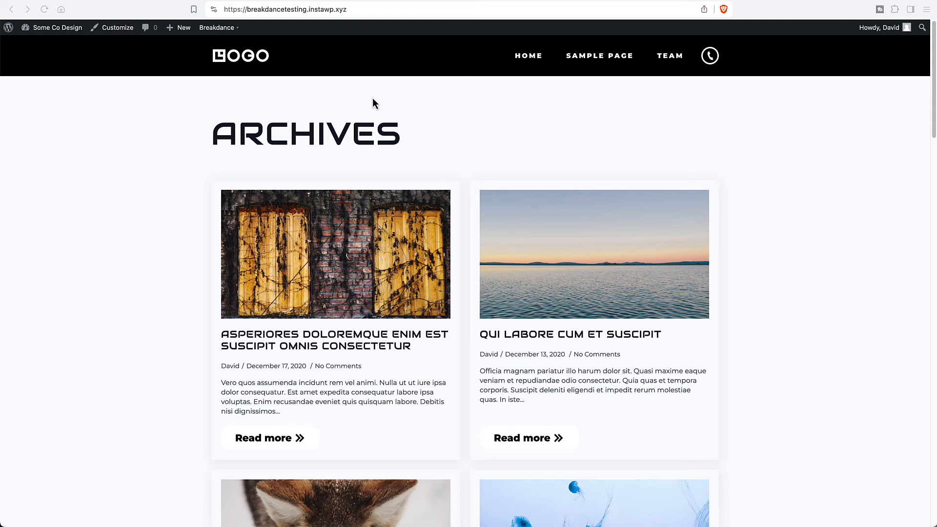
{"action": "mouse_move", "coordinate": [369, 105]}
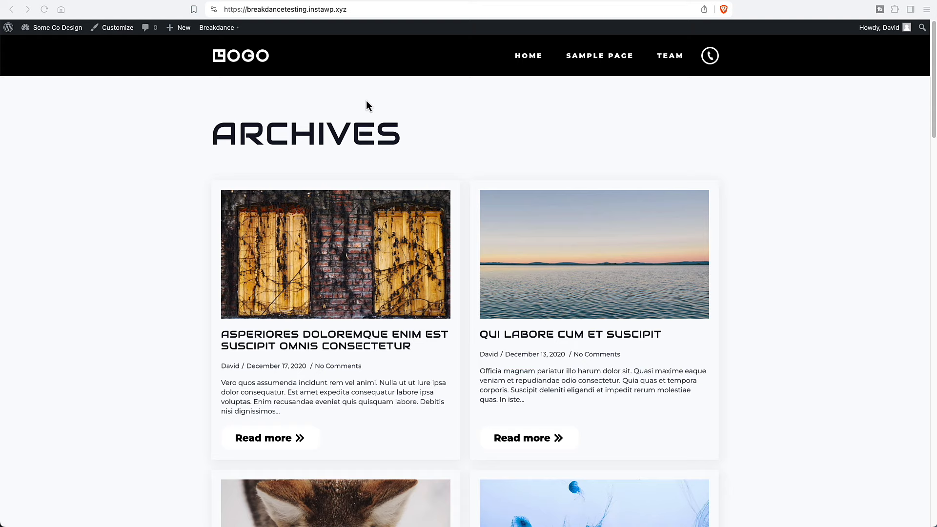
Deactivate the Breakdance Migration Mode plugin from the Plugins list.
{"action": "left_click", "coordinate": [56, 27]}
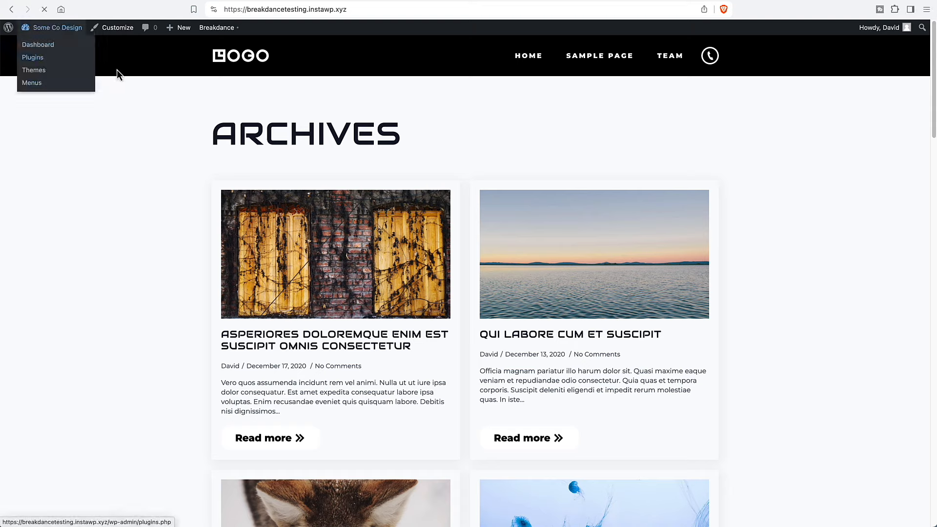
{"action": "left_click", "coordinate": [32, 56]}
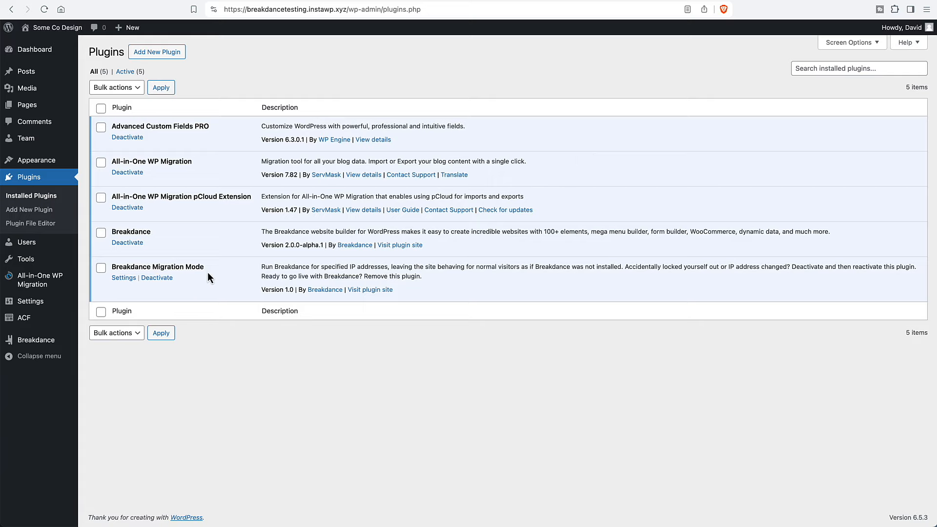
{"action": "mouse_move", "coordinate": [156, 277]}
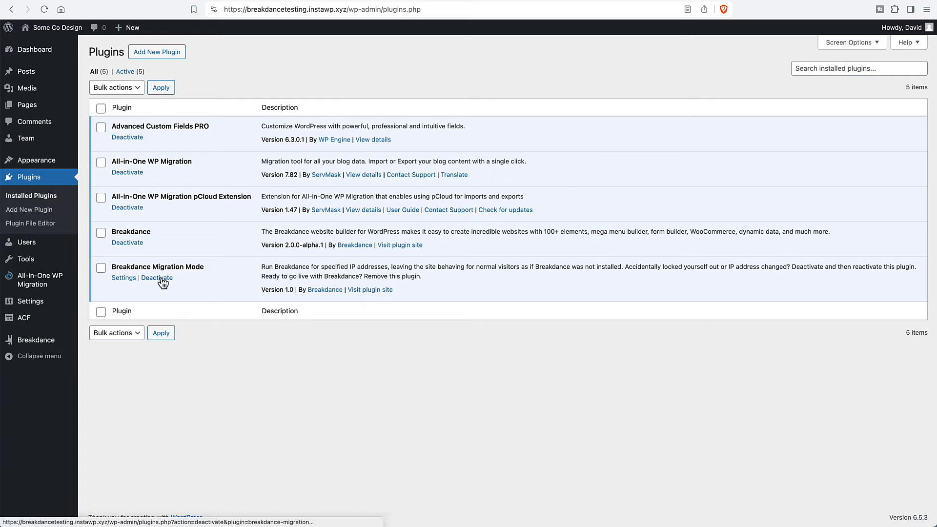
{"action": "left_click", "coordinate": [157, 277]}
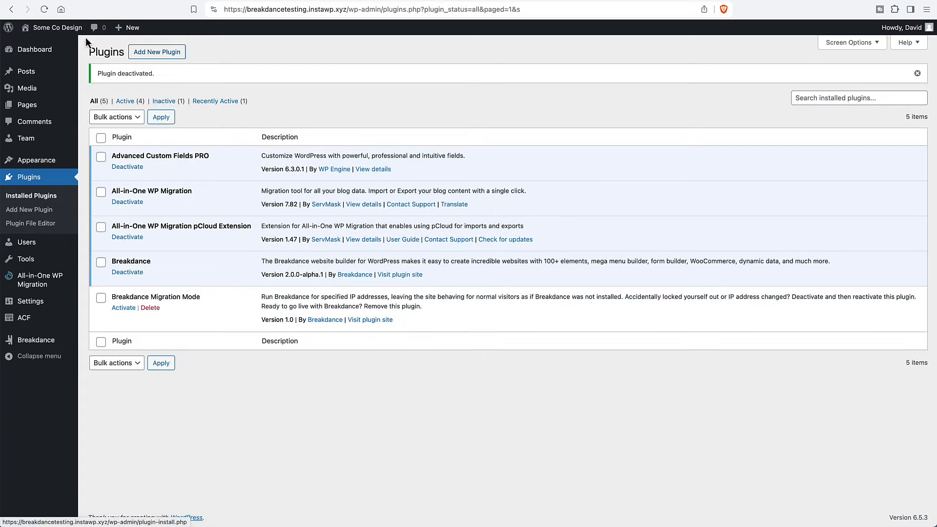
{"action": "left_click", "coordinate": [57, 27]}
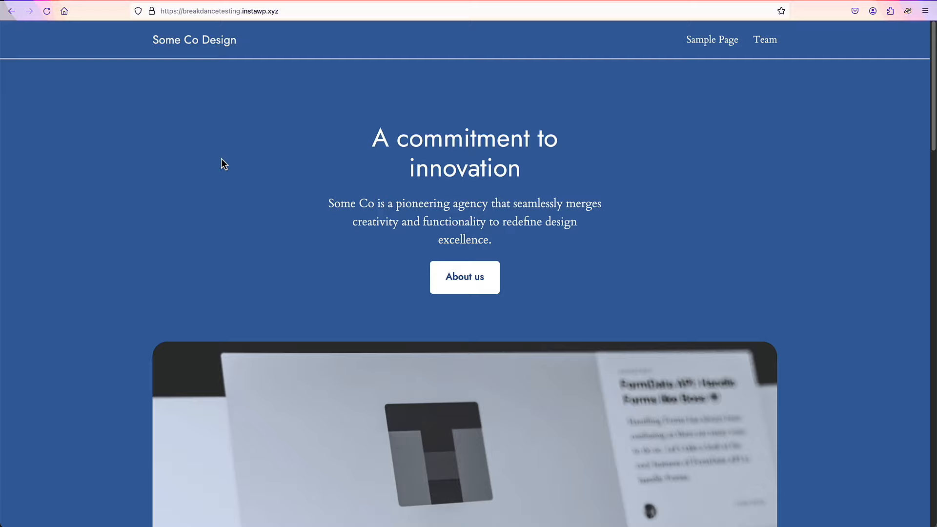
Reload the Firefox visitor view so it shows the Marketing Agency Archives post listing.
{"action": "left_click", "coordinate": [47, 11]}
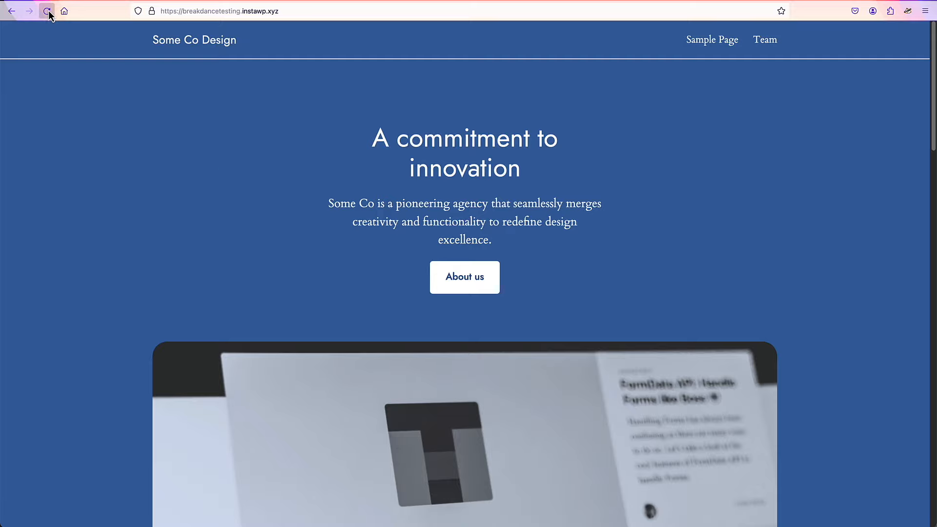
{"action": "left_click", "coordinate": [47, 11]}
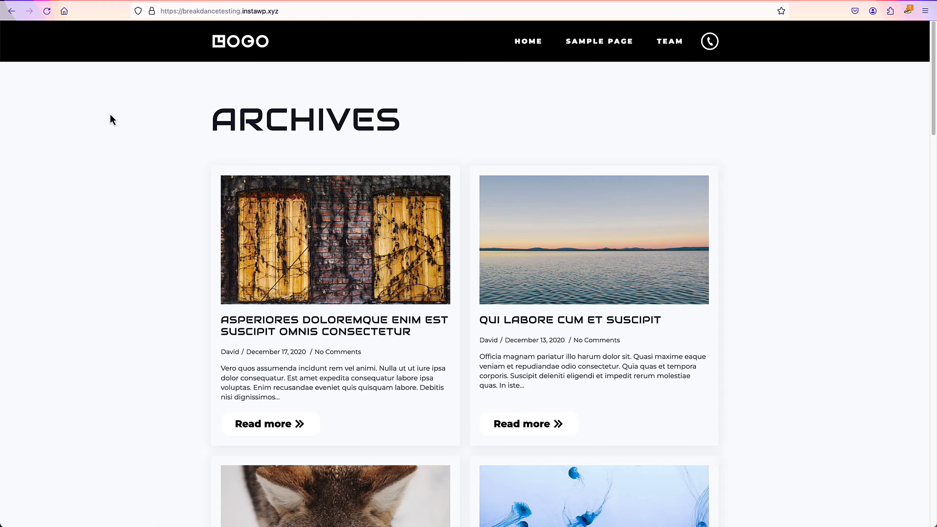
{"action": "mouse_move", "coordinate": [133, 149]}
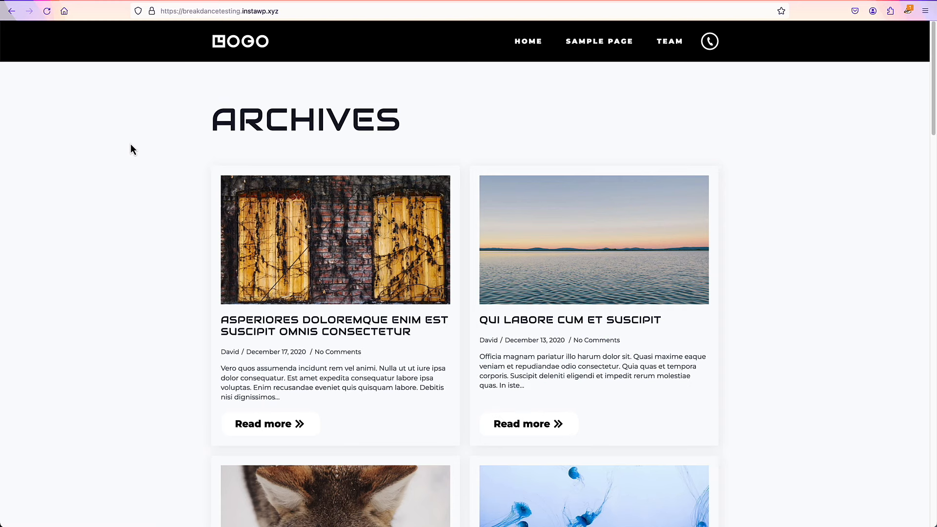
{"action": "mouse_move", "coordinate": [141, 147]}
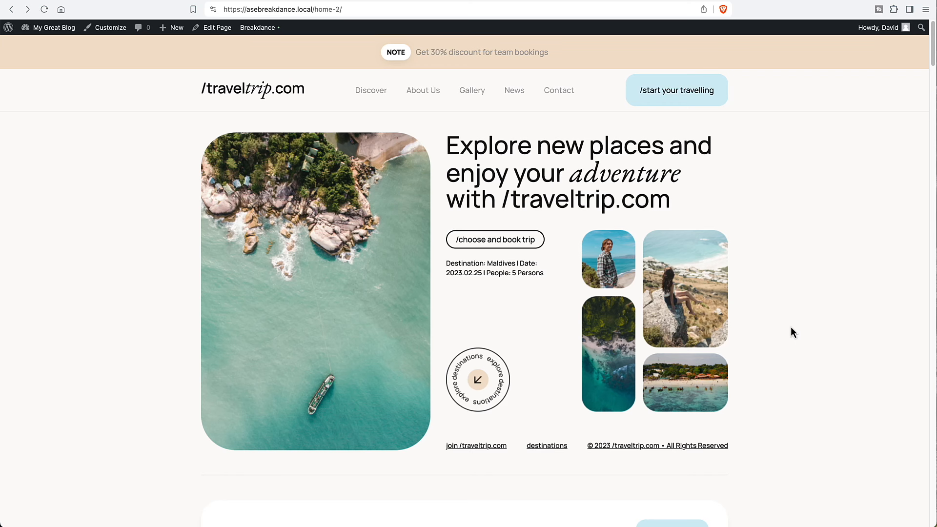
{"action": "mouse_move", "coordinate": [785, 329]}
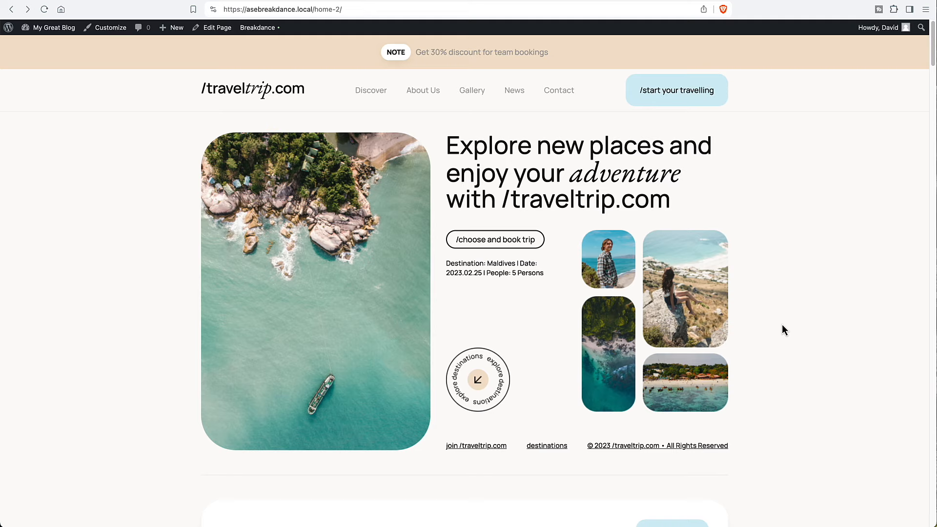
{"action": "mouse_move", "coordinate": [310, 122]}
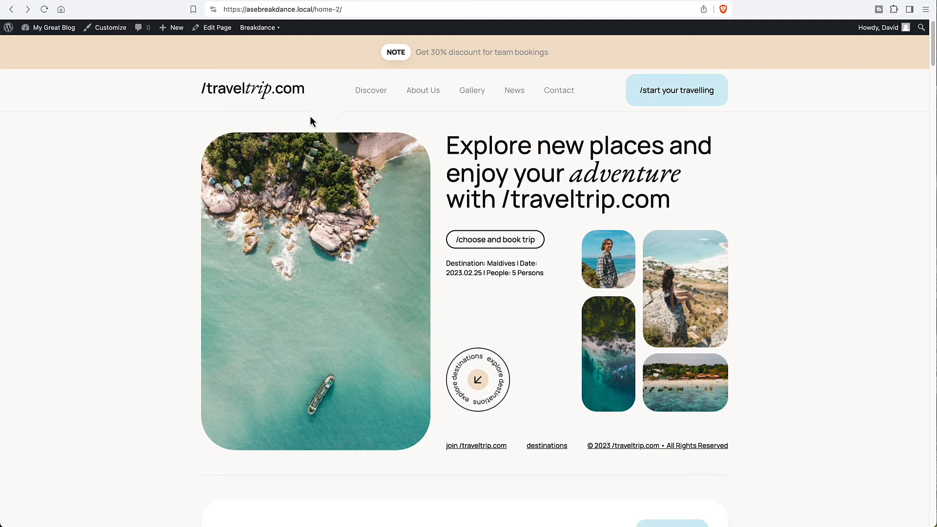
{"action": "mouse_move", "coordinate": [53, 39]}
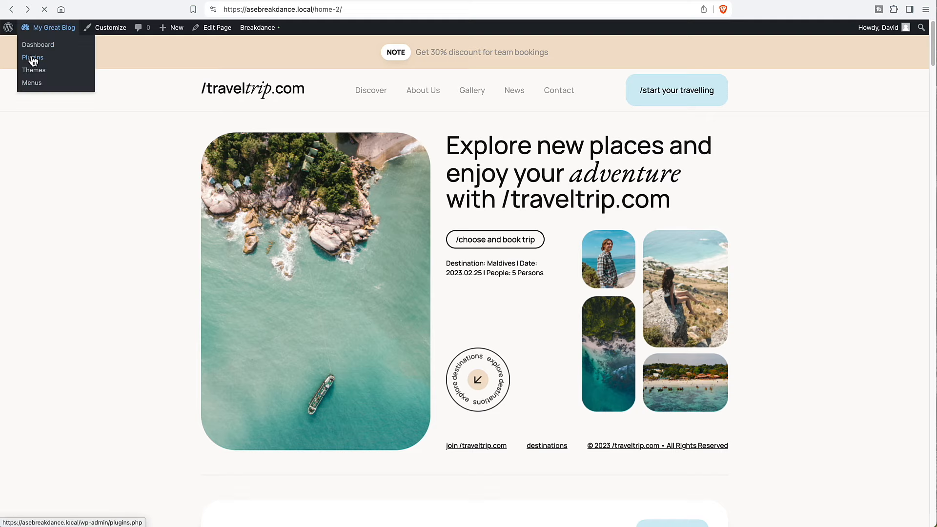
Go to the Plugins screen listing Breakdance as the only installed plugin.
{"action": "left_click", "coordinate": [32, 58]}
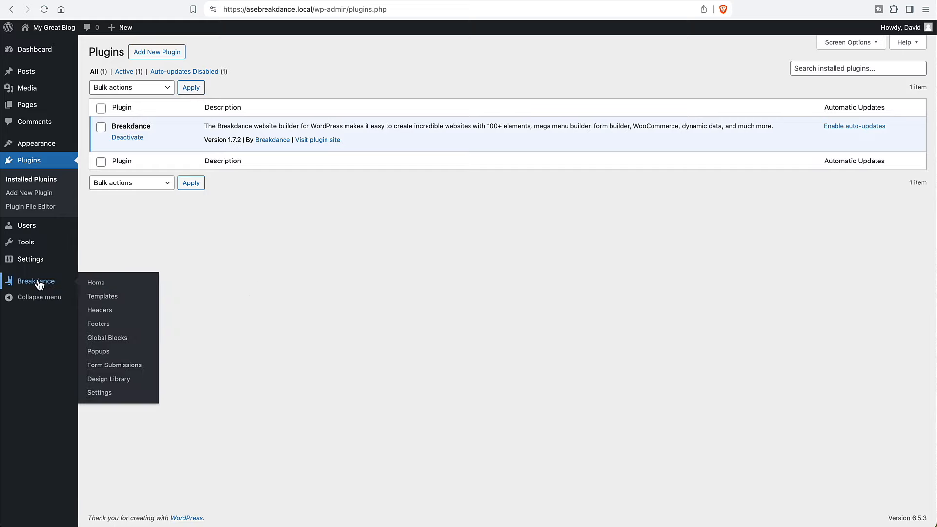
Open the Main Header in Breakdance and select the note-text Div in the structure tree.
{"action": "left_click", "coordinate": [100, 309]}
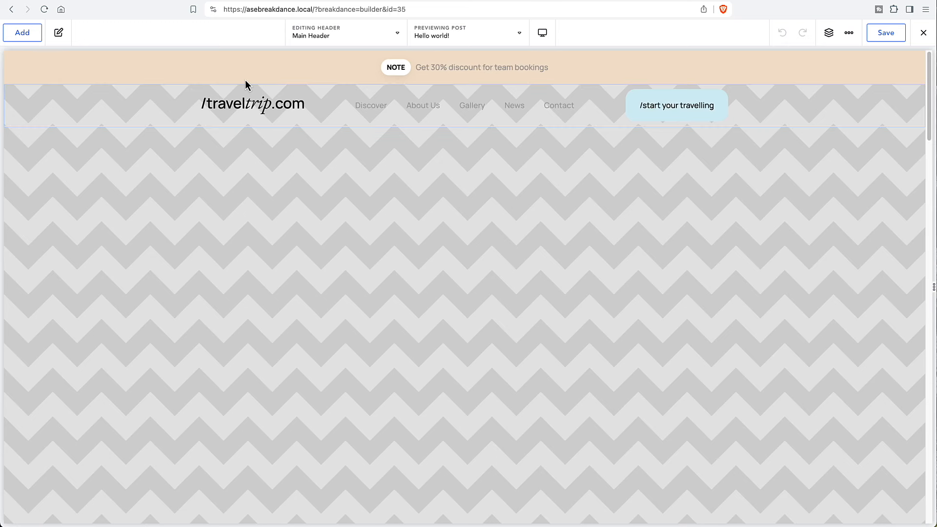
{"action": "left_click", "coordinate": [828, 32]}
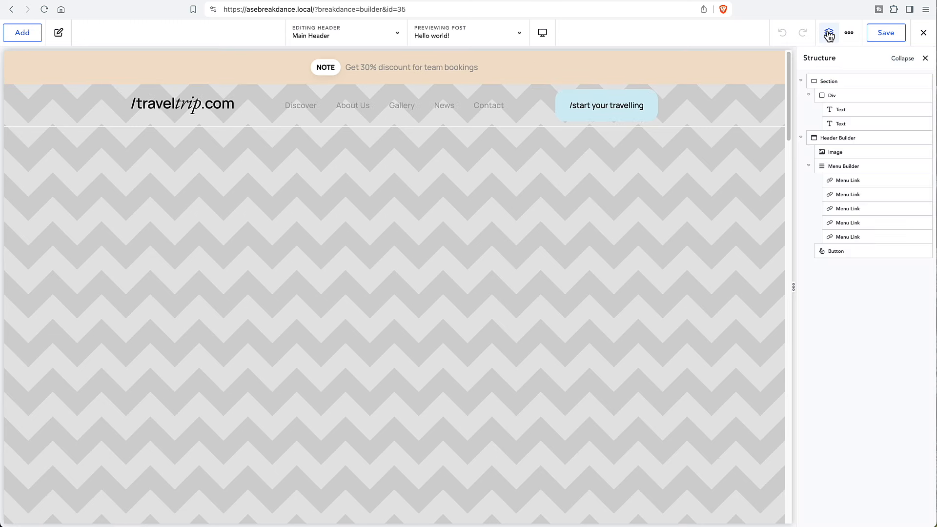
{"action": "left_click", "coordinate": [831, 95]}
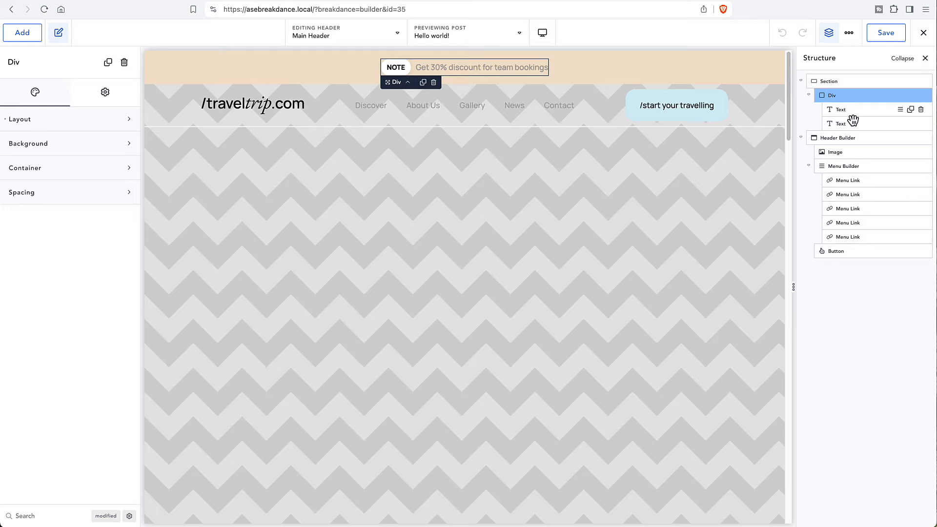
{"action": "mouse_move", "coordinate": [852, 138]}
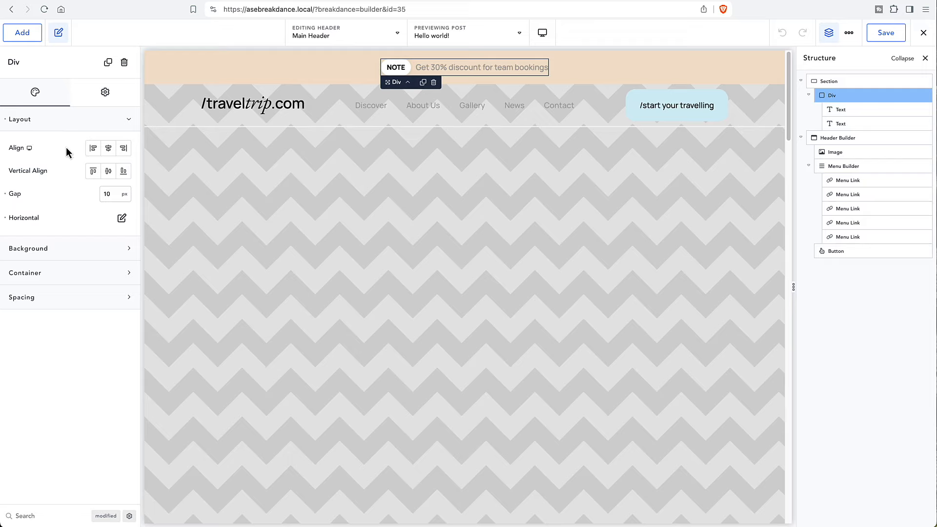
{"action": "mouse_move", "coordinate": [93, 148]}
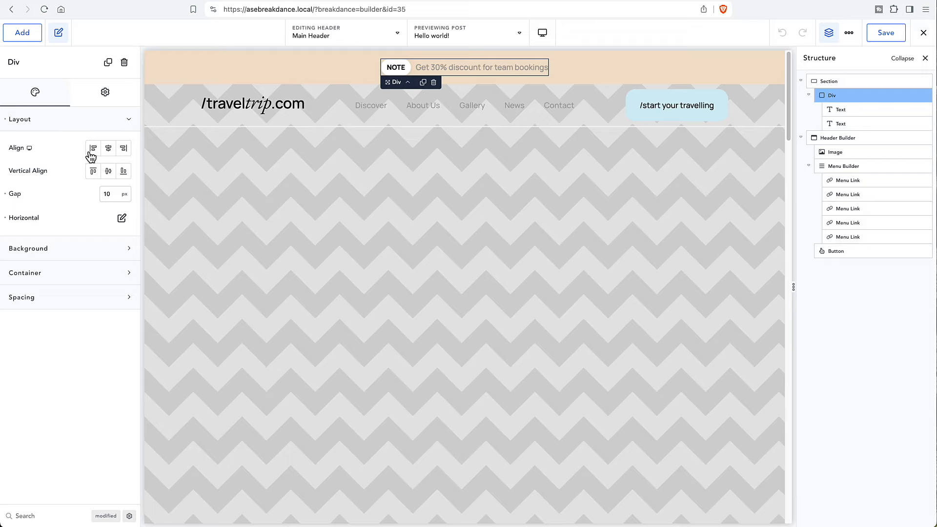
{"action": "mouse_move", "coordinate": [119, 171]}
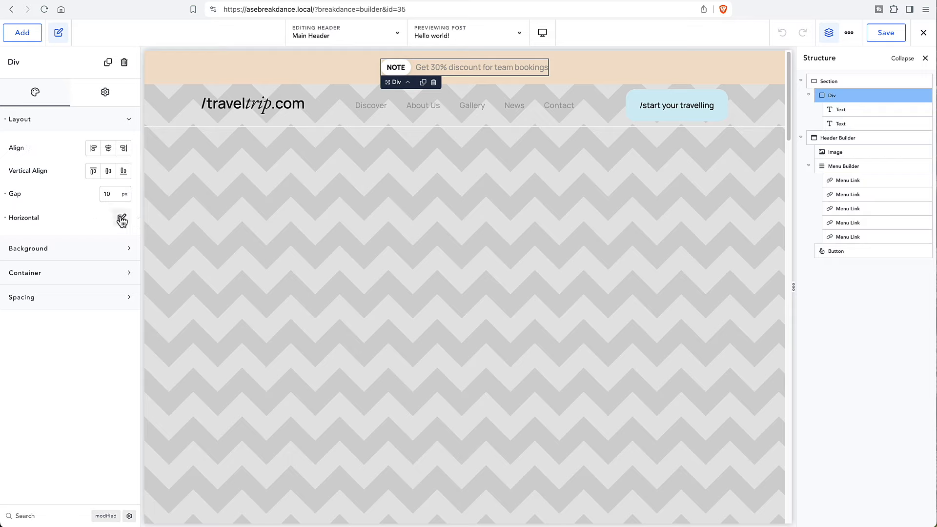
{"action": "mouse_move", "coordinate": [132, 197]}
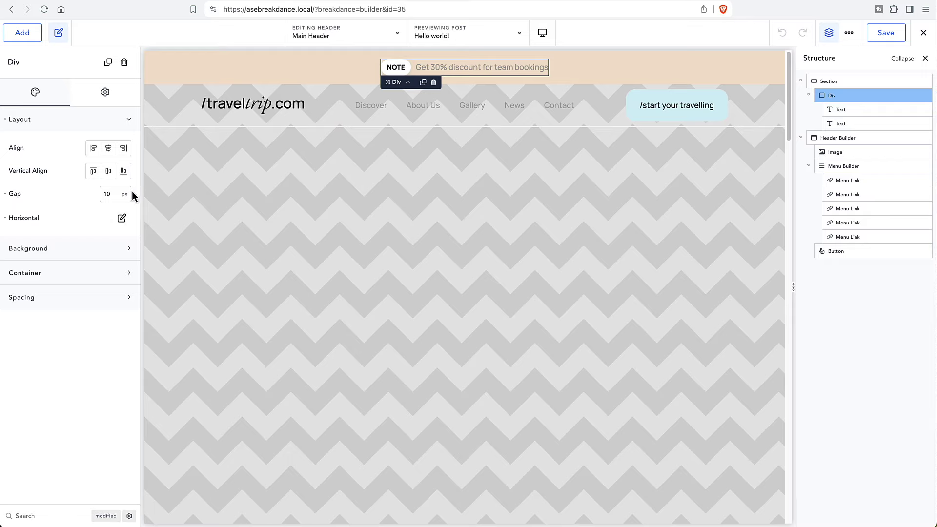
{"action": "mouse_move", "coordinate": [138, 149]}
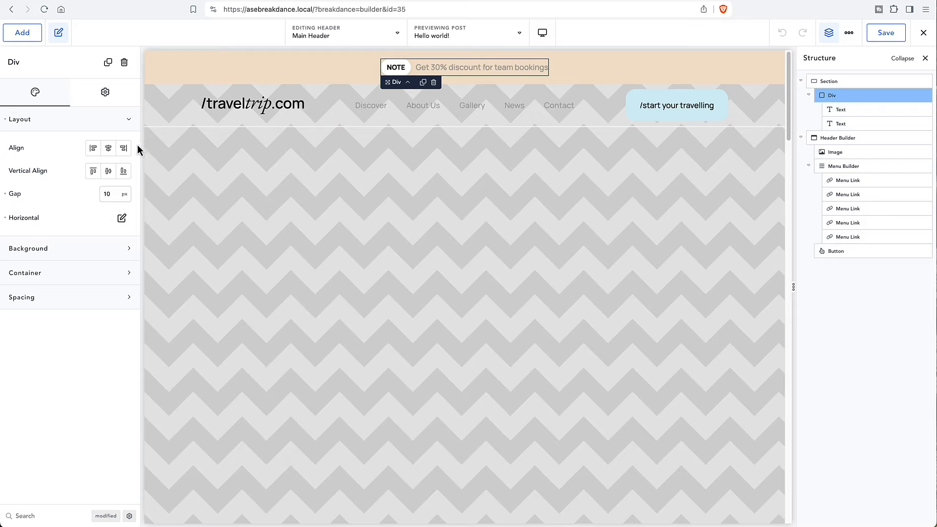
{"action": "mouse_move", "coordinate": [124, 142]}
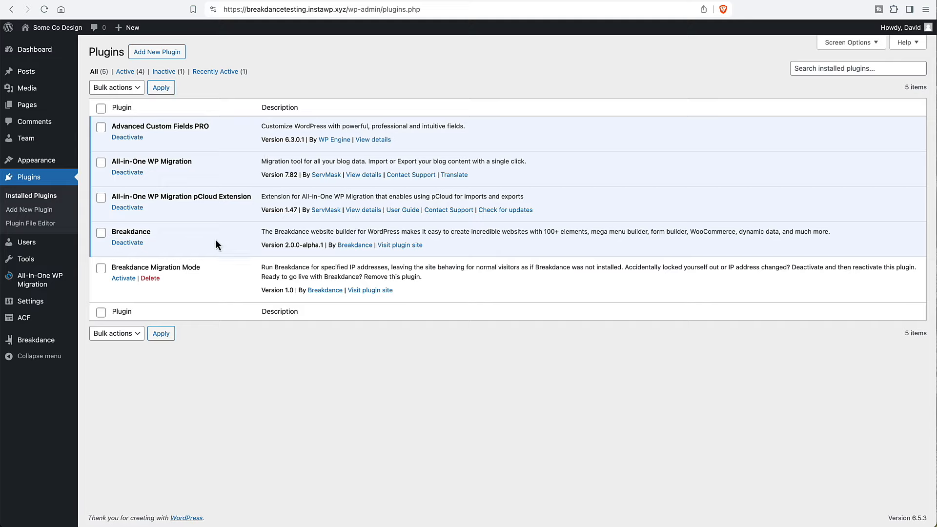
{"action": "mouse_move", "coordinate": [309, 246]}
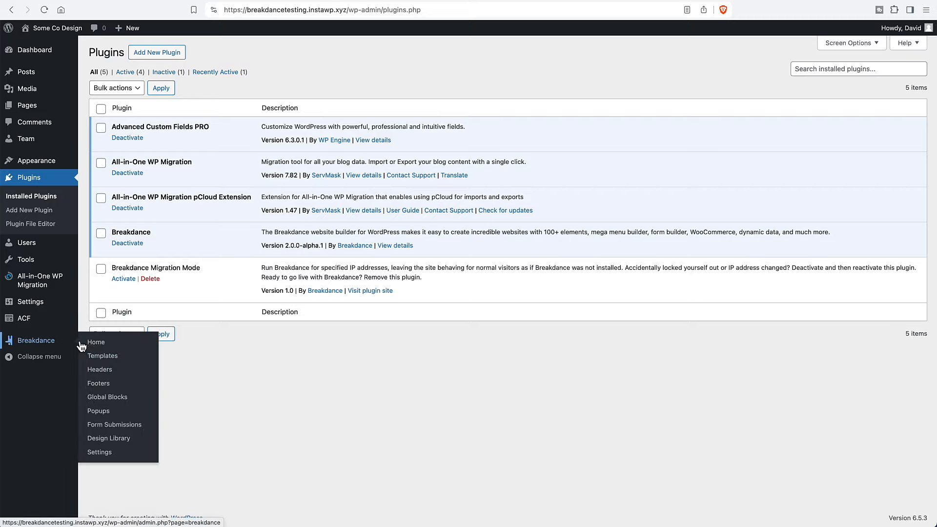
Open the Header Alt template in the Breakdance builder.
{"action": "left_click", "coordinate": [99, 370]}
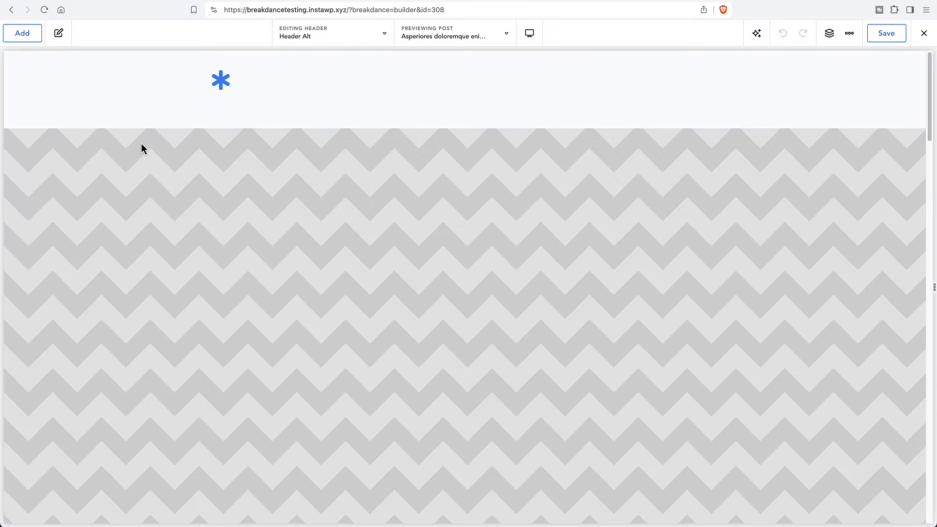
Select the Some Co Design logo's Wrapper Link element on the canvas.
{"action": "left_click", "coordinate": [221, 80]}
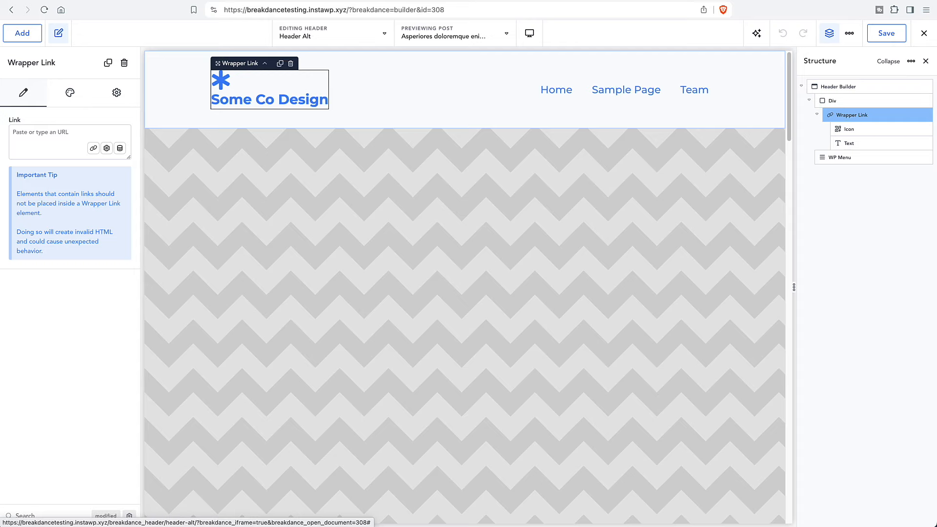
{"action": "mouse_move", "coordinate": [862, 152]}
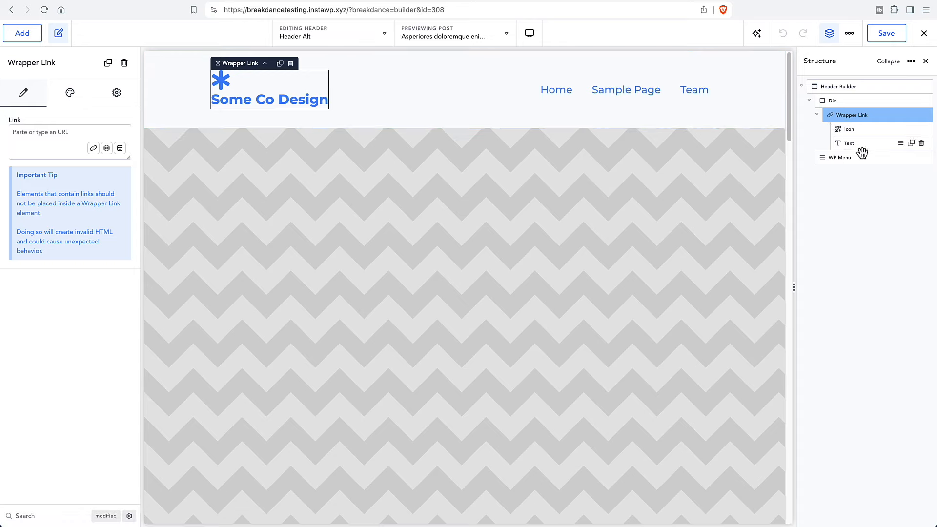
{"action": "mouse_move", "coordinate": [861, 153]}
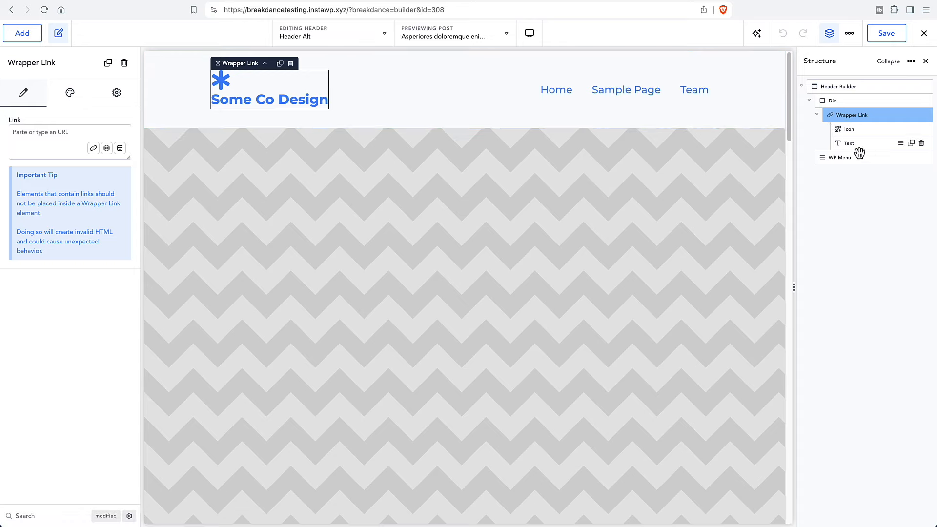
{"action": "mouse_move", "coordinate": [285, 89]}
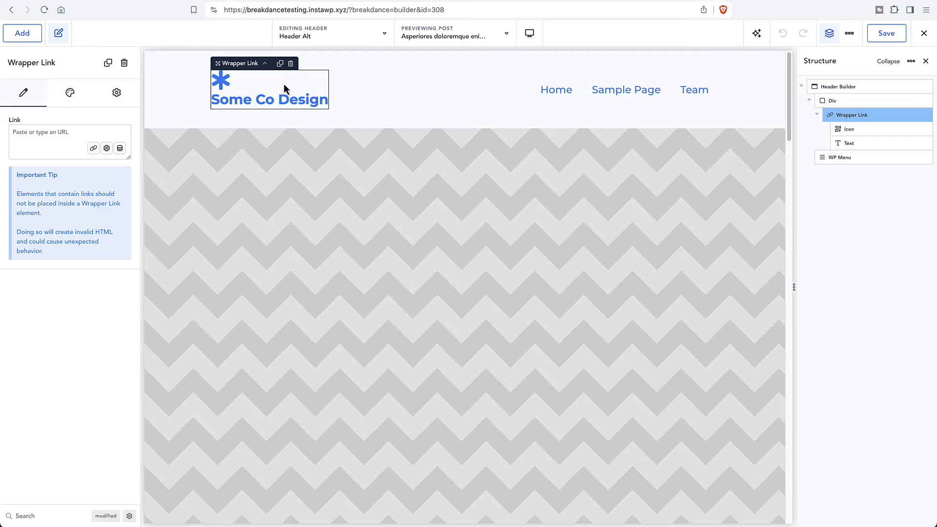
{"action": "mouse_move", "coordinate": [260, 75]}
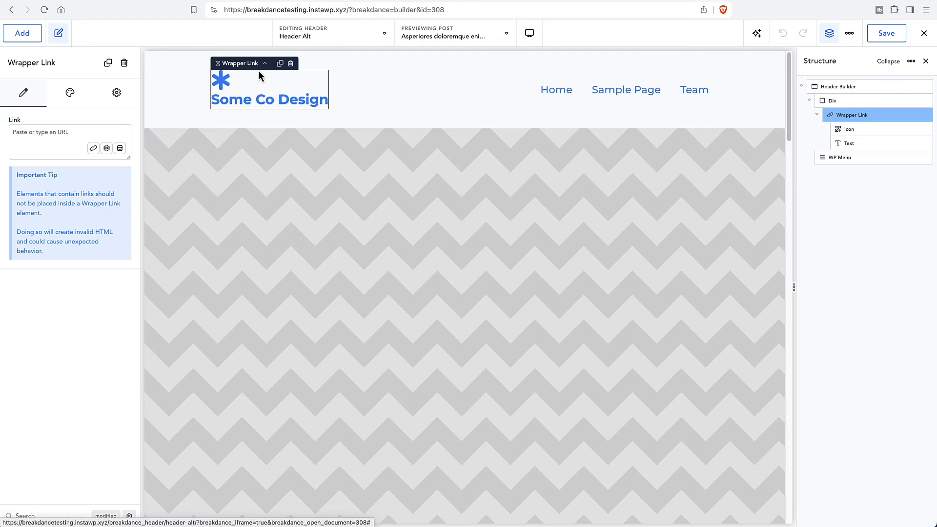
{"action": "mouse_move", "coordinate": [214, 91]}
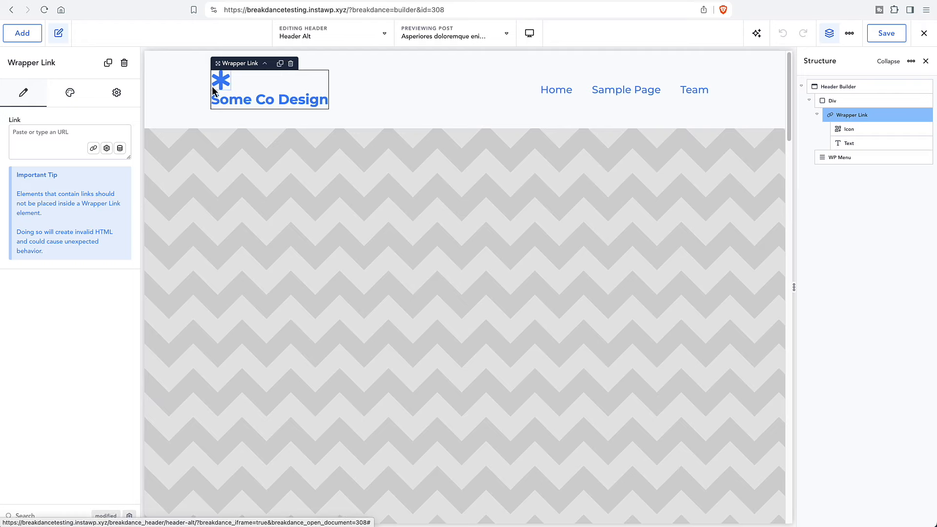
{"action": "mouse_move", "coordinate": [869, 137]}
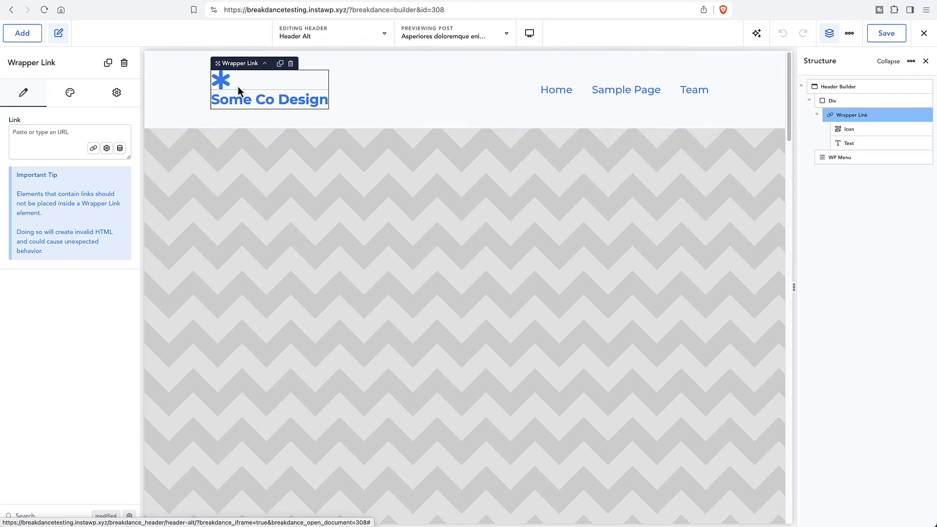
{"action": "mouse_move", "coordinate": [394, 96]}
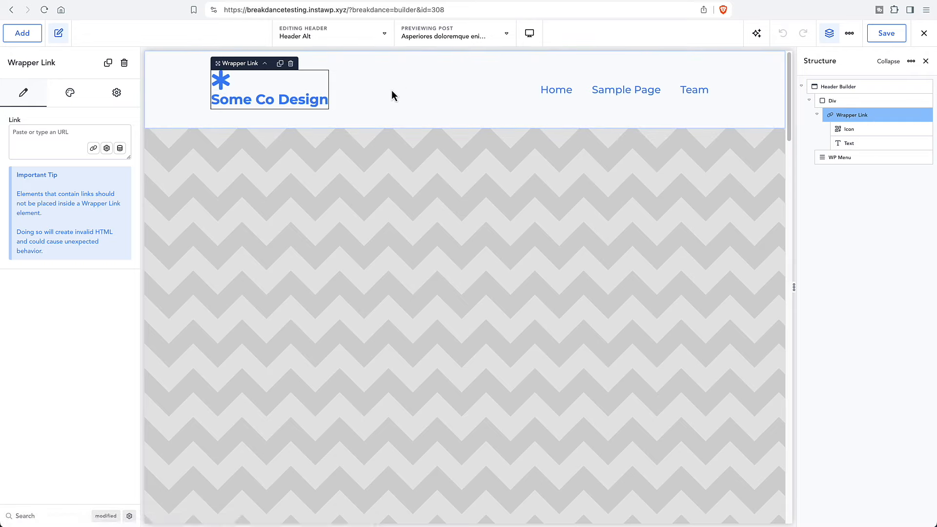
Lay out the logo link horizontally, centered, with a 15px gap, then try grid.
{"action": "left_click", "coordinate": [70, 93]}
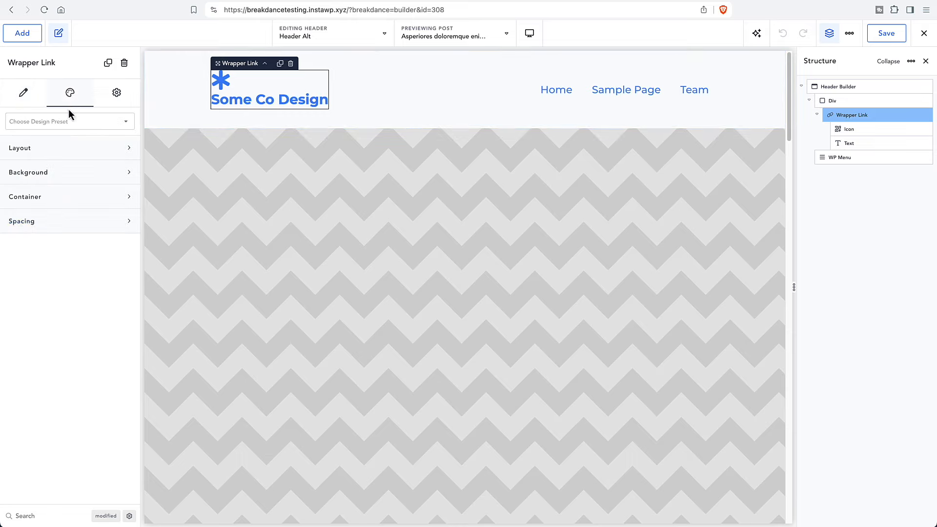
{"action": "mouse_move", "coordinate": [40, 152]}
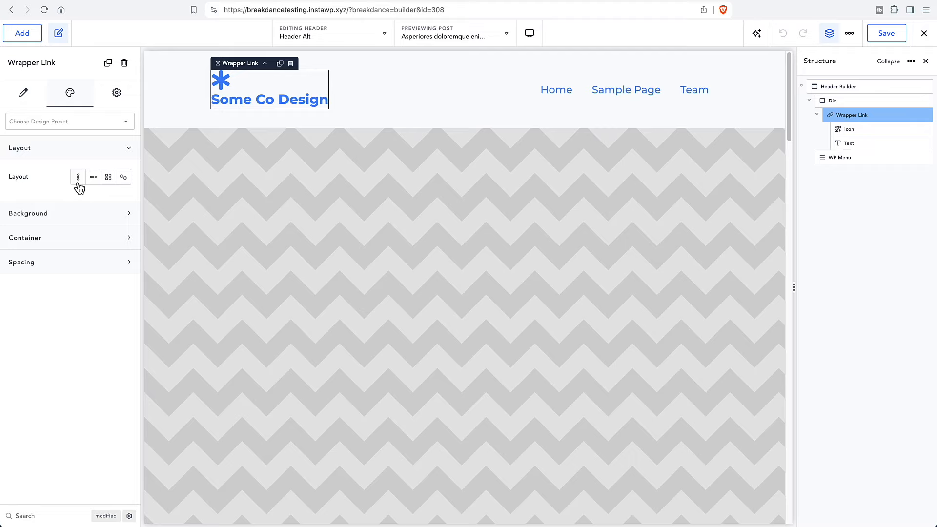
{"action": "mouse_move", "coordinate": [117, 184]}
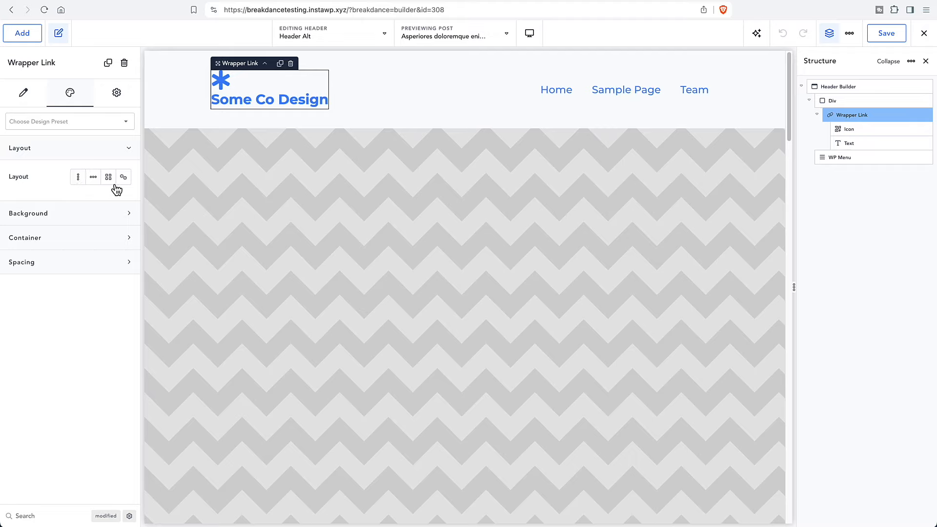
{"action": "mouse_move", "coordinate": [77, 177]}
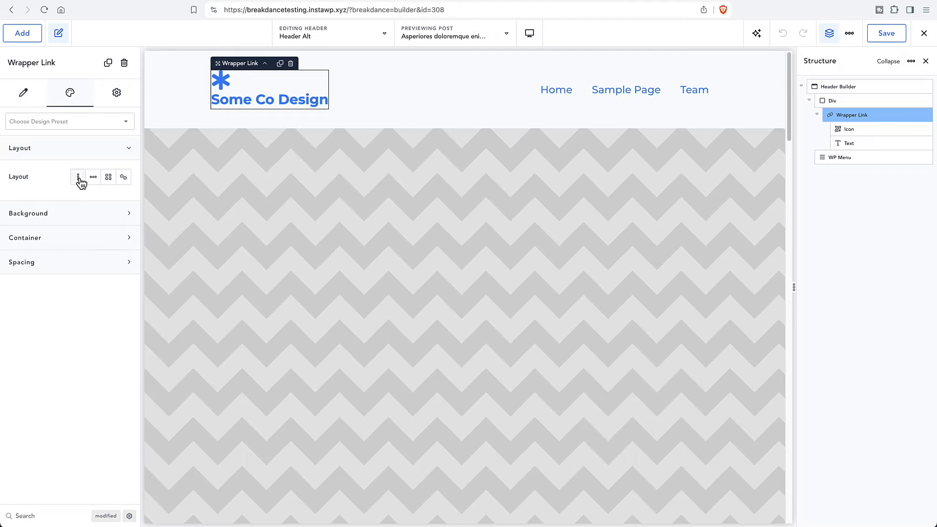
{"action": "left_click", "coordinate": [78, 177]}
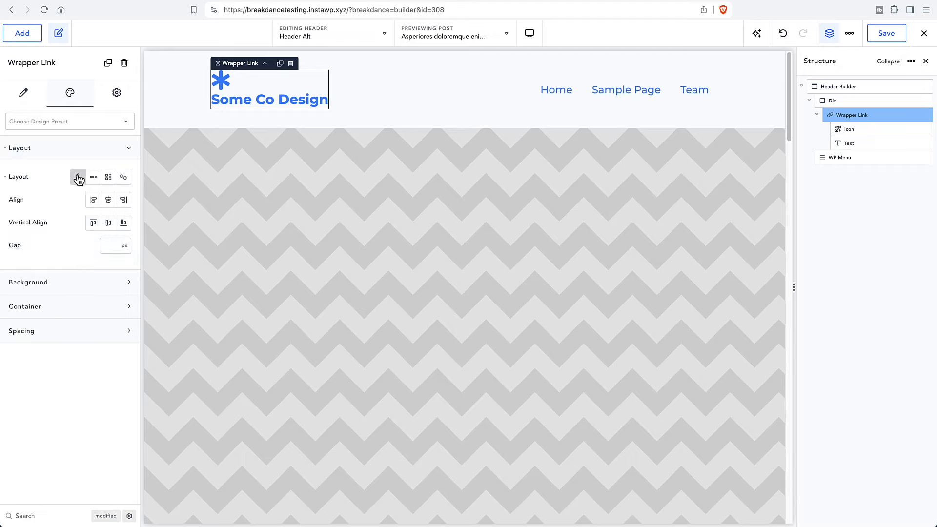
{"action": "left_click", "coordinate": [78, 177]}
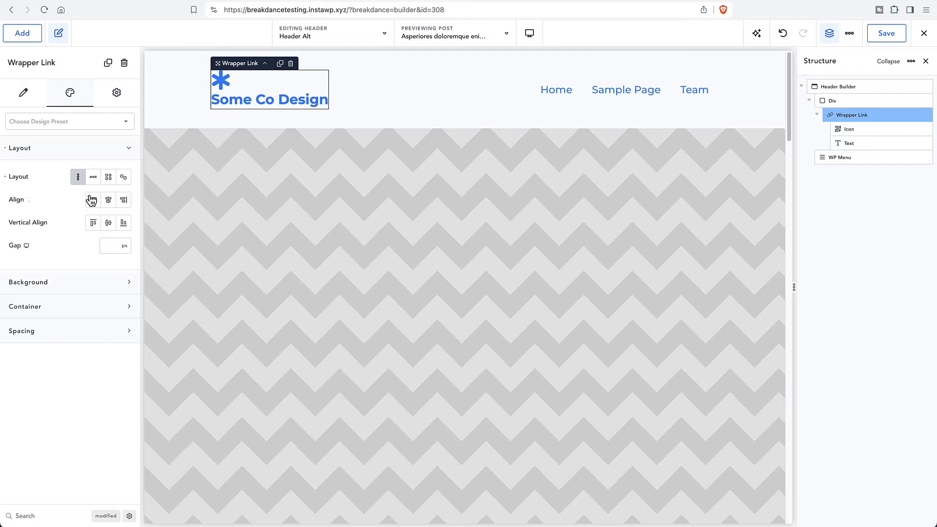
{"action": "left_click", "coordinate": [92, 176]}
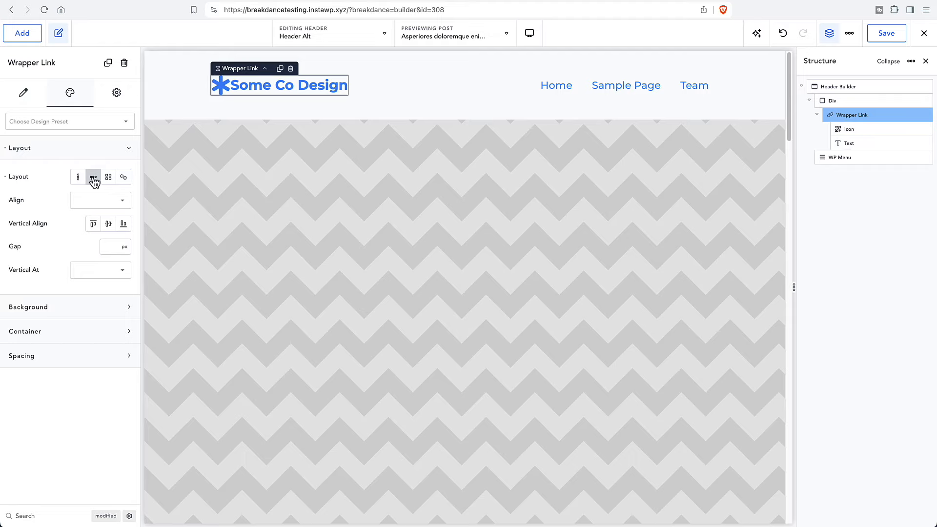
{"action": "left_click", "coordinate": [93, 177]}
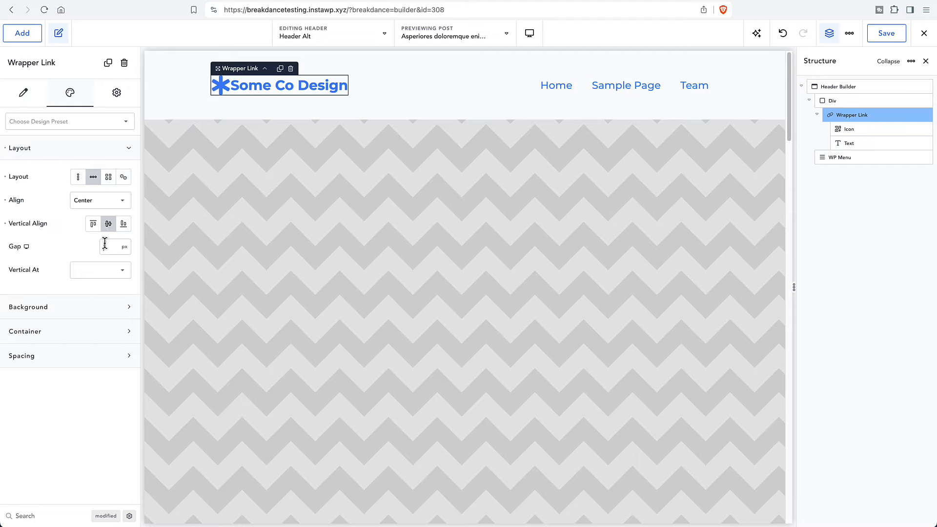
{"action": "type", "text": "15"}
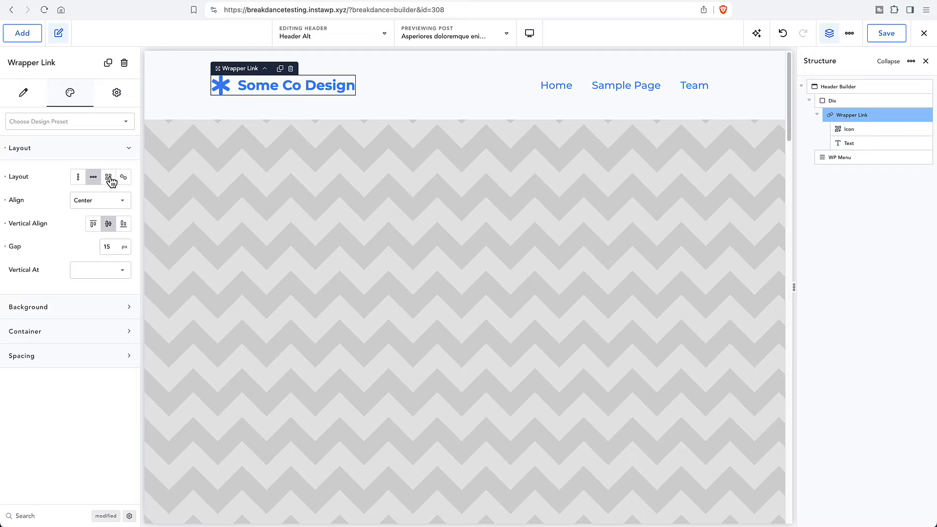
{"action": "left_click", "coordinate": [109, 176]}
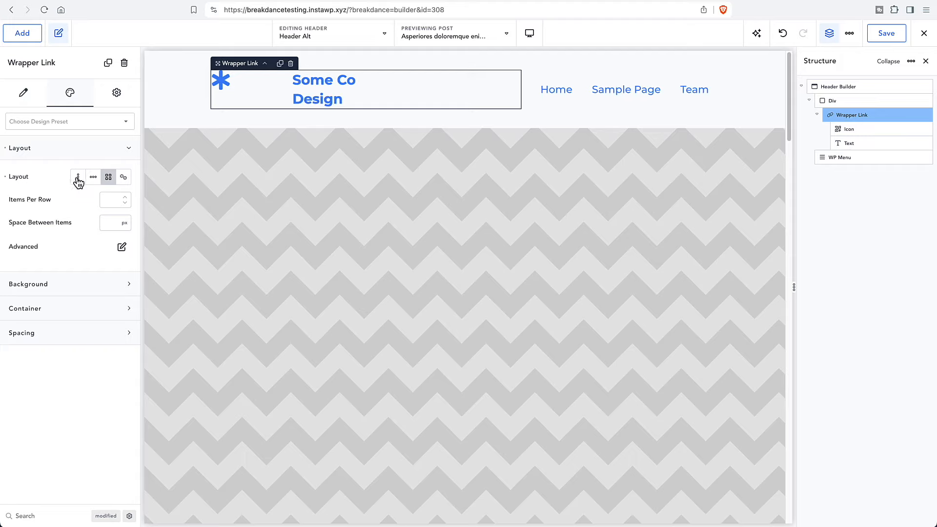
{"action": "mouse_move", "coordinate": [92, 177]}
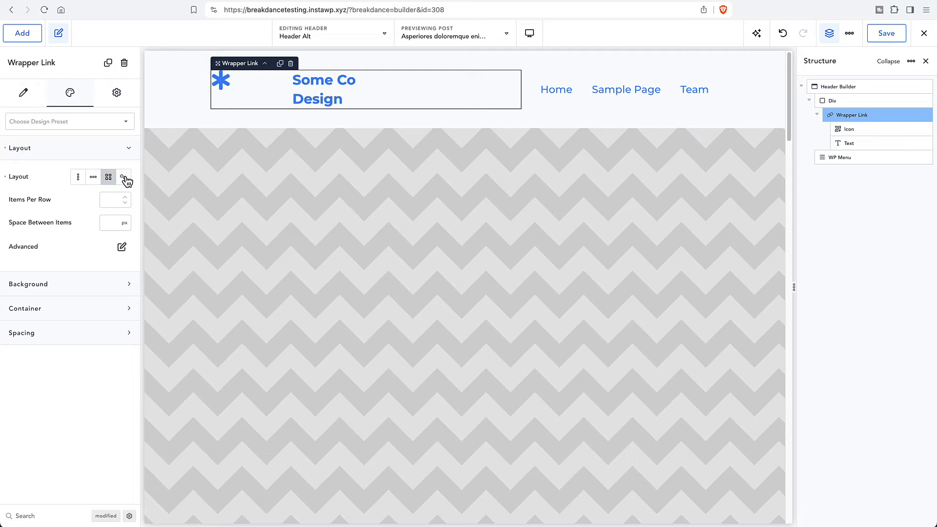
{"action": "mouse_move", "coordinate": [125, 177]}
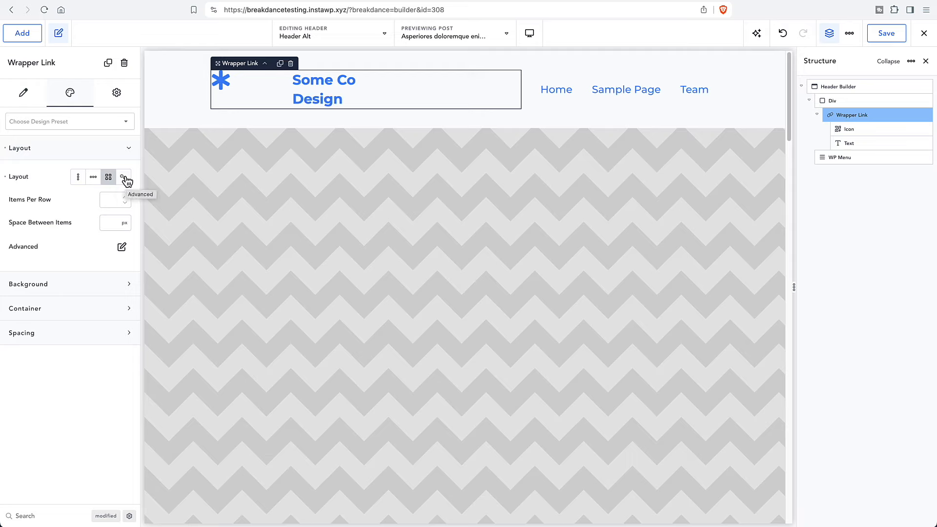
{"action": "left_click", "coordinate": [124, 177]}
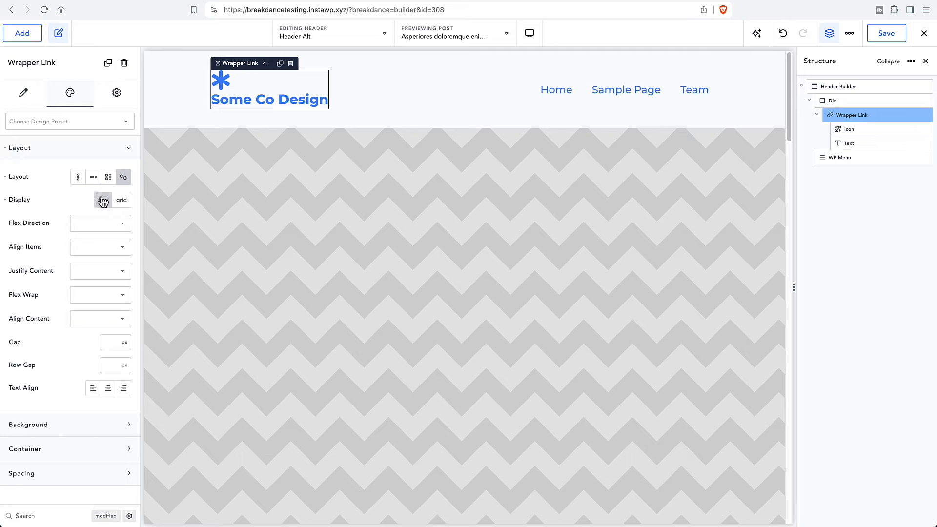
{"action": "left_click", "coordinate": [113, 200]}
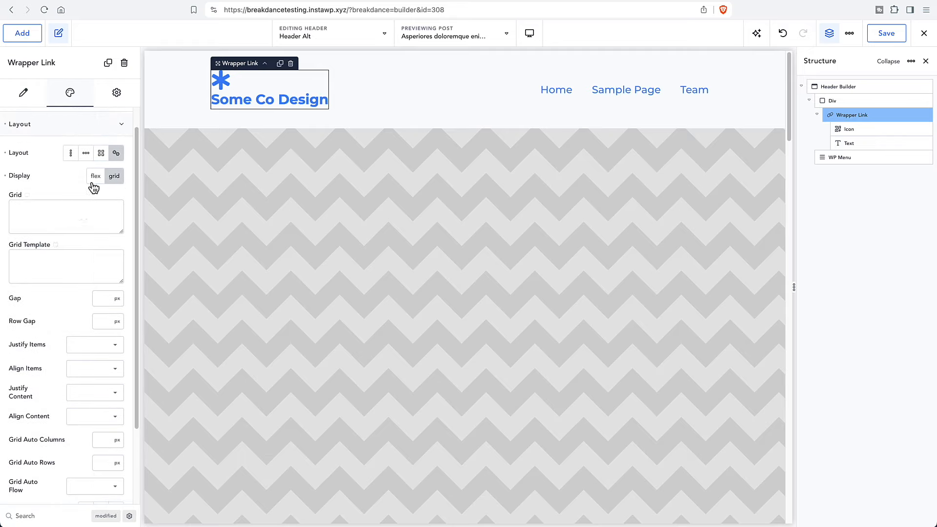
{"action": "mouse_move", "coordinate": [82, 189]}
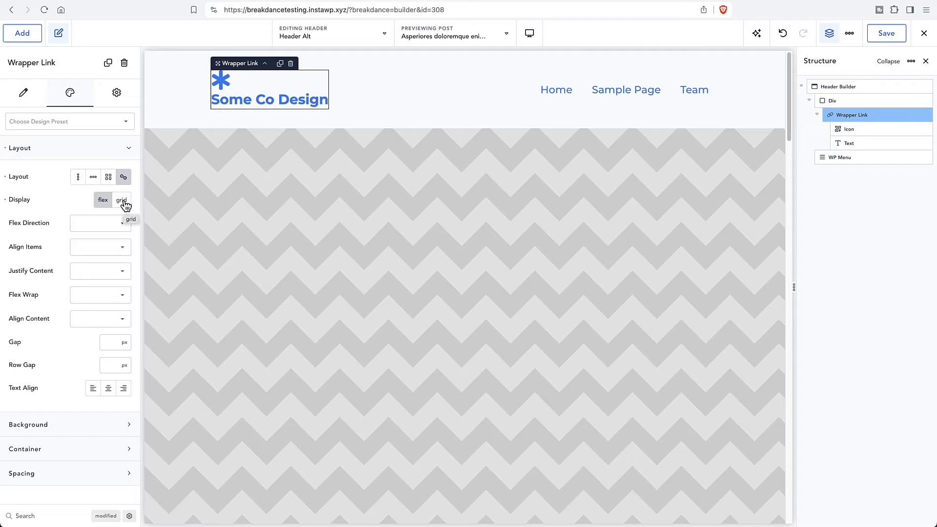
{"action": "left_click", "coordinate": [107, 177]}
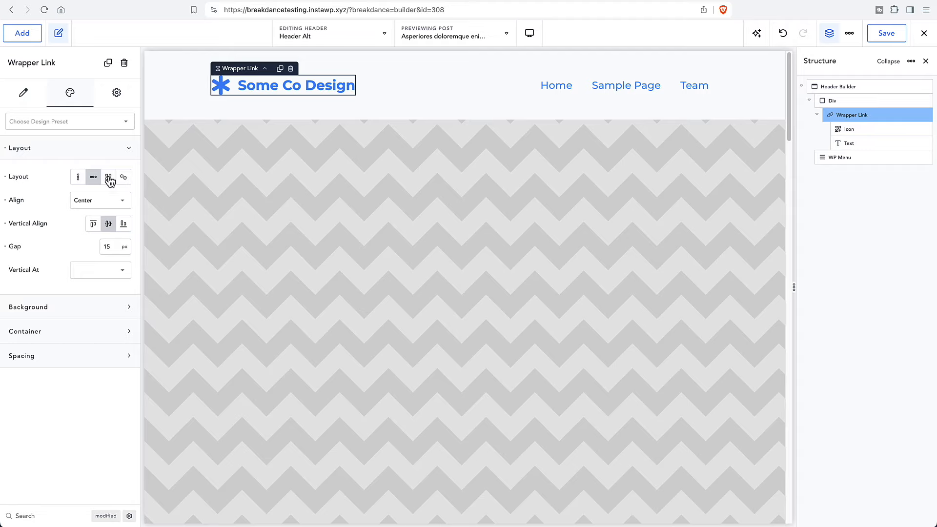
{"action": "mouse_move", "coordinate": [463, 176]}
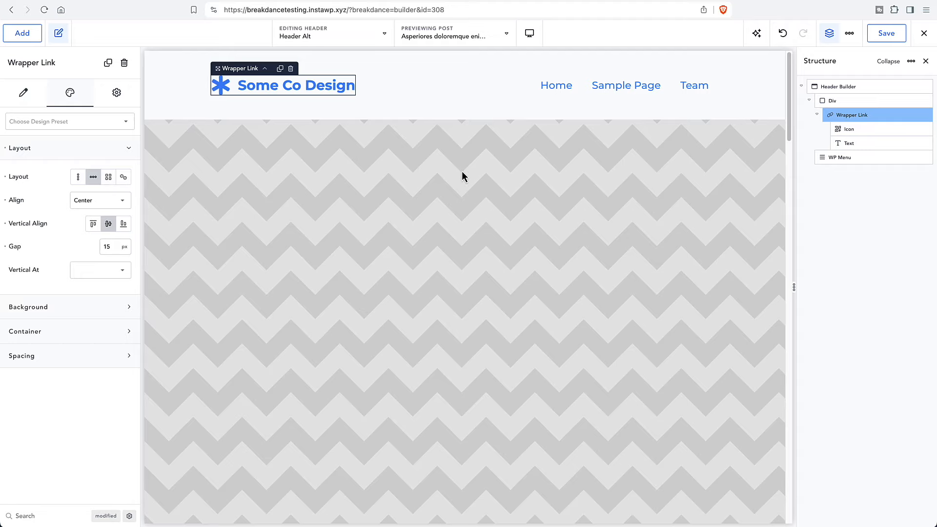